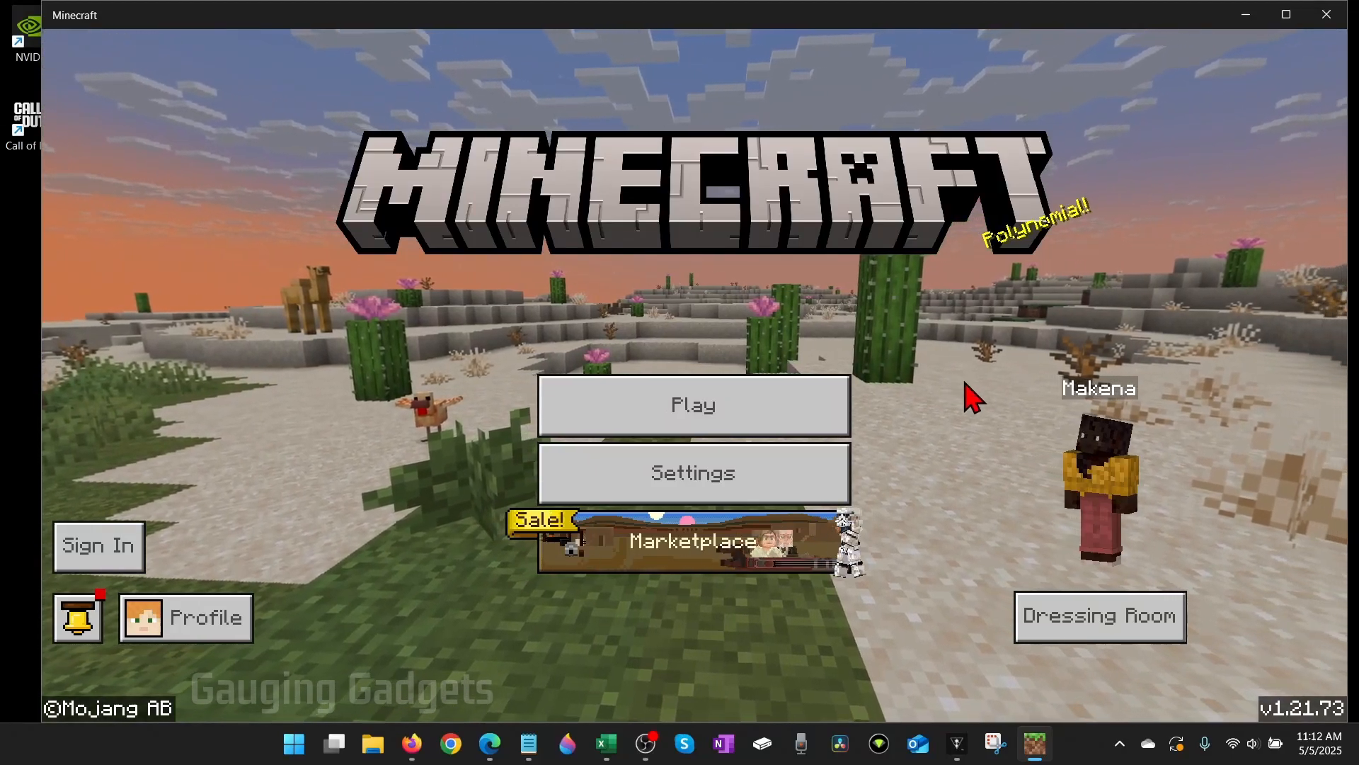
{"action": "mouse_move", "coordinate": [949, 407]}
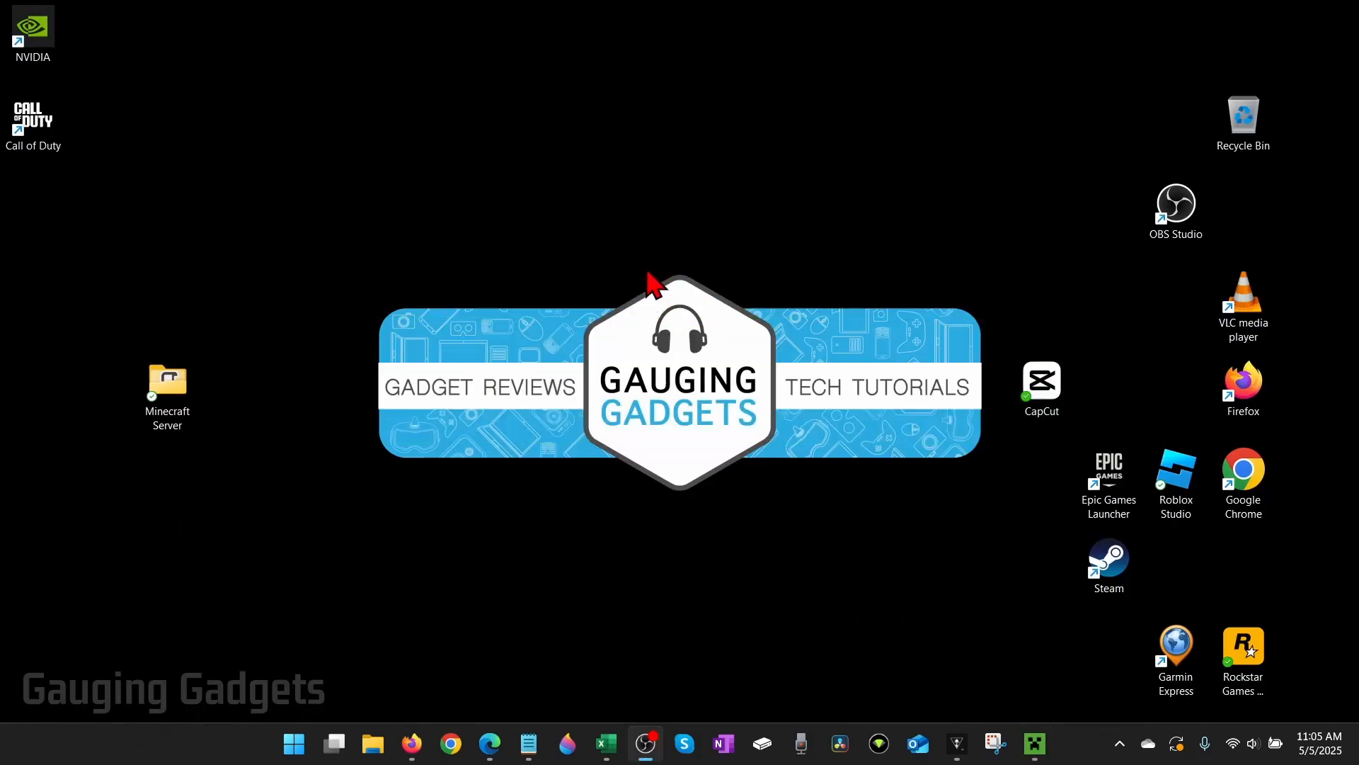
{"action": "mouse_move", "coordinate": [626, 281]}
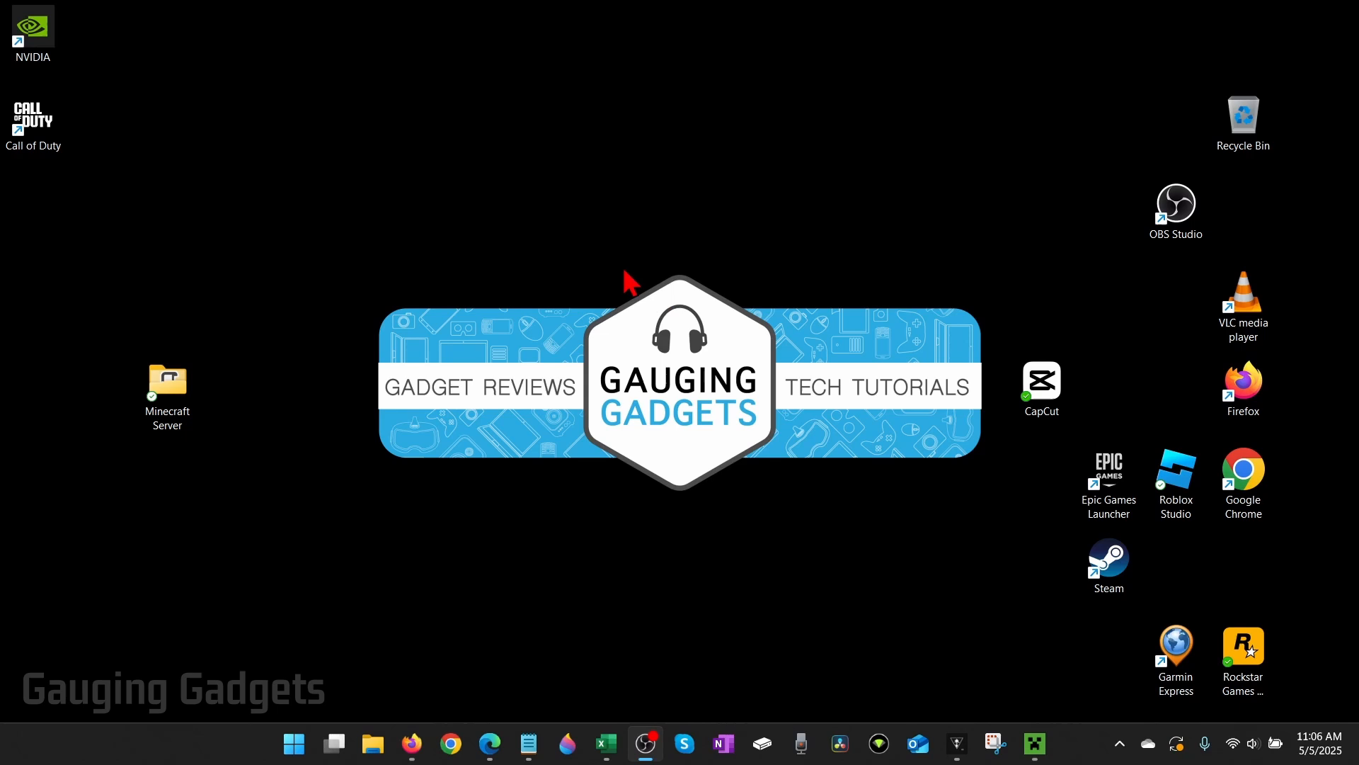
{"action": "mouse_move", "coordinate": [607, 287]}
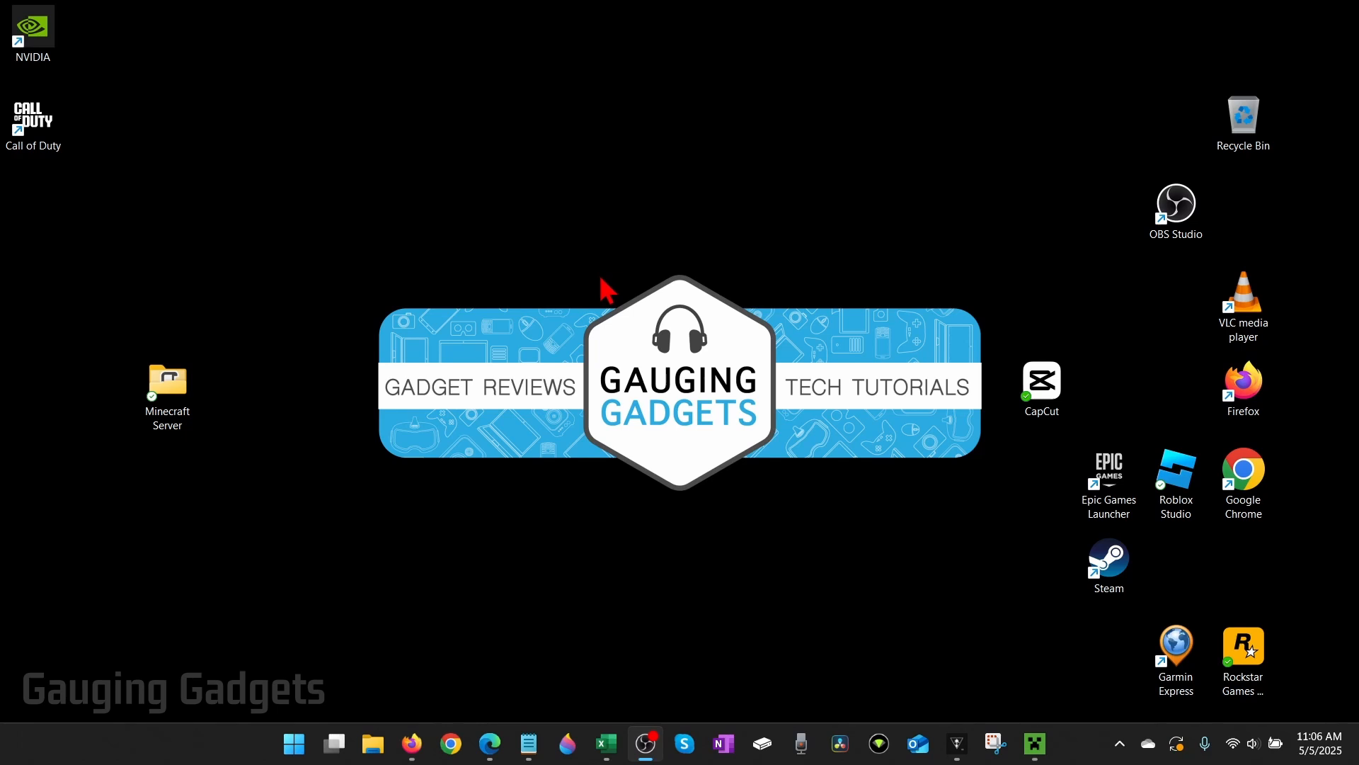
{"action": "mouse_move", "coordinate": [740, 265]}
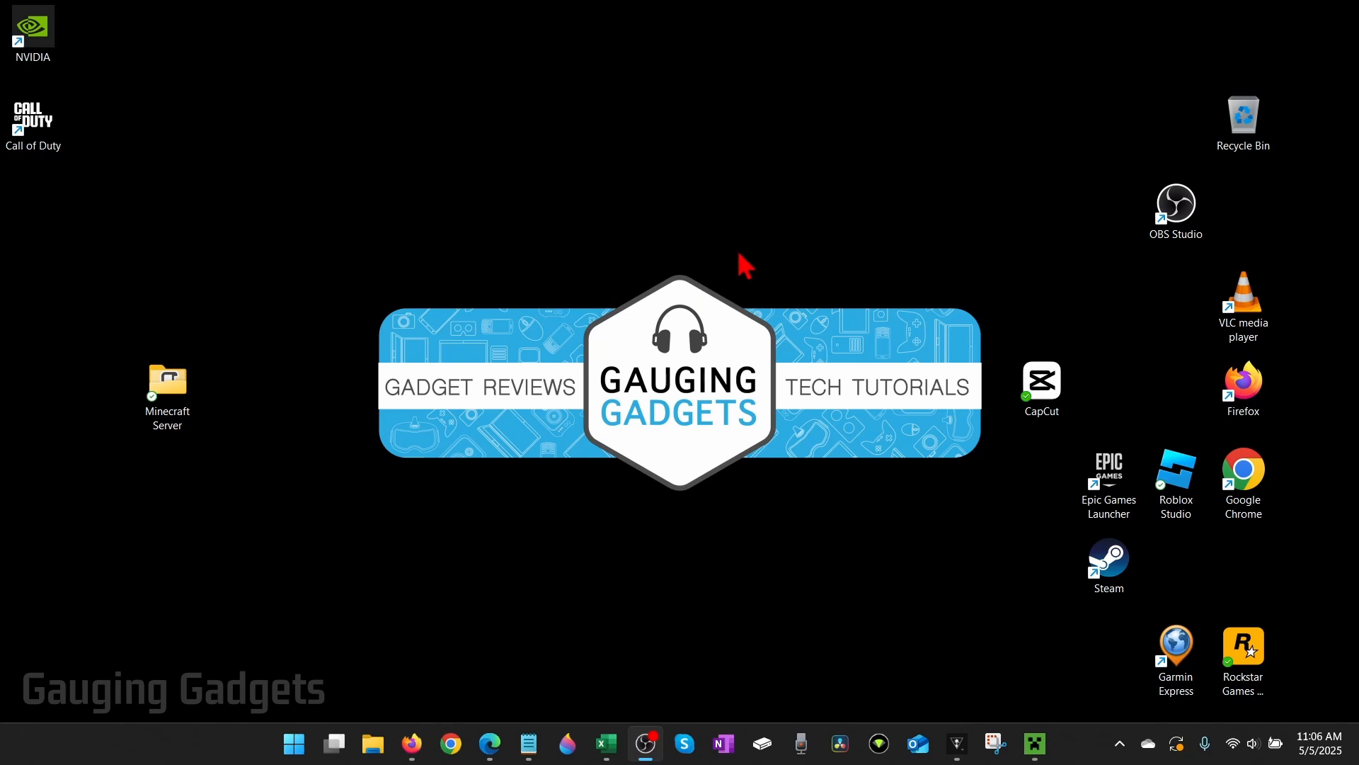
{"action": "mouse_move", "coordinate": [887, 396]}
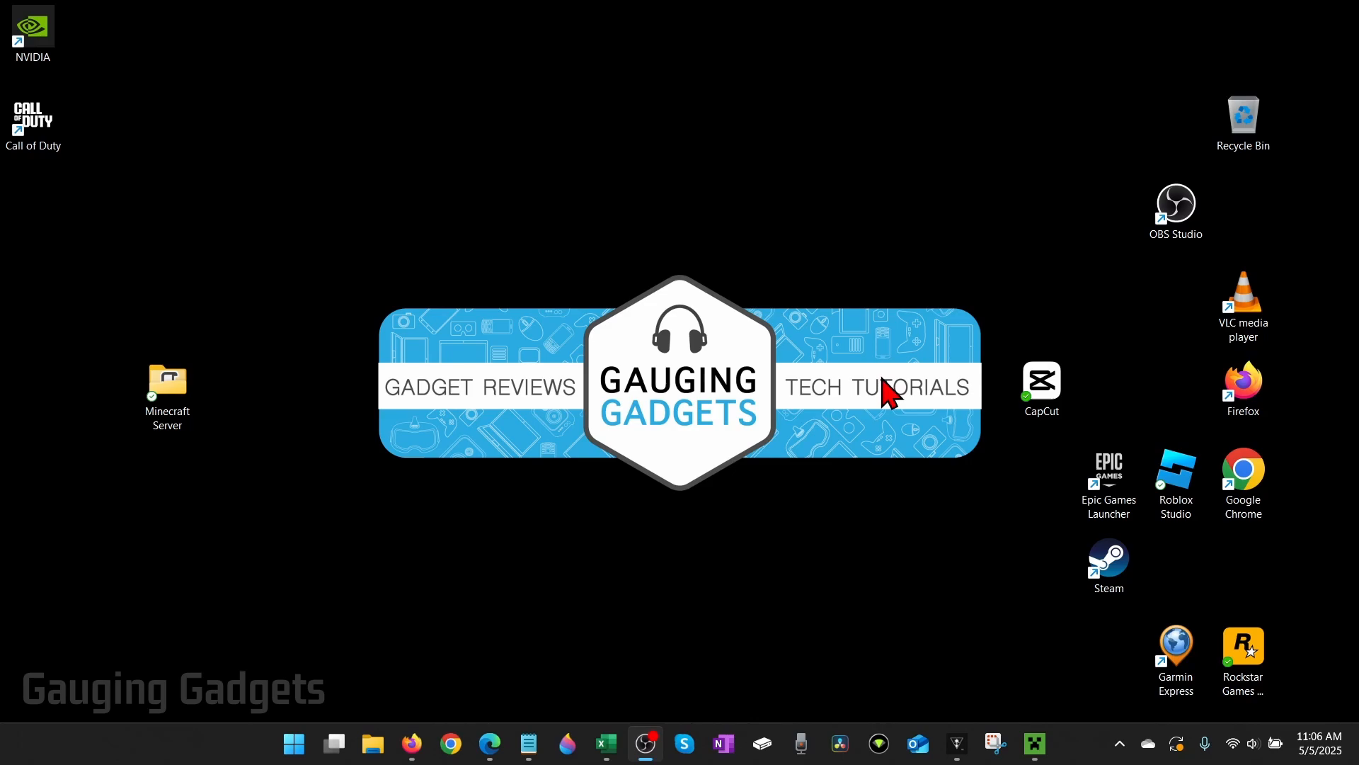
{"action": "mouse_move", "coordinate": [990, 611]}
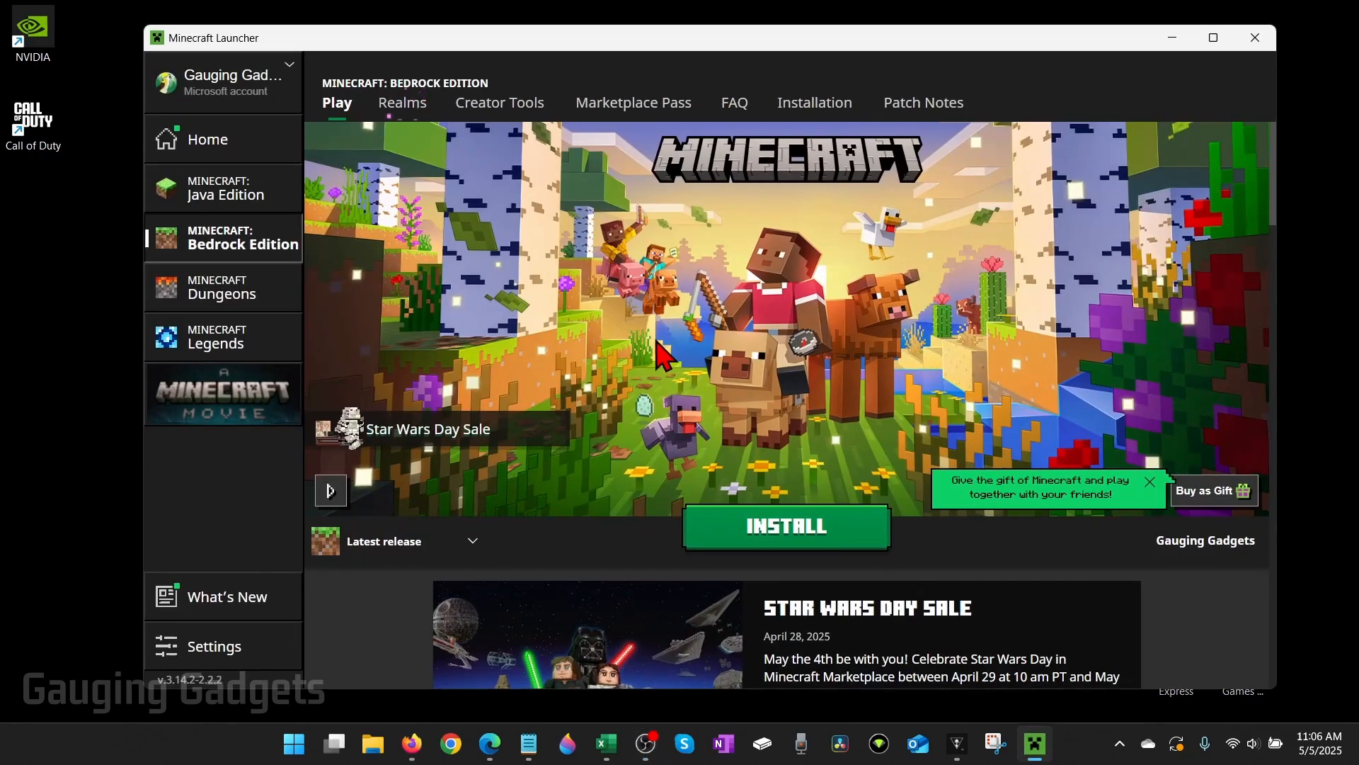
Install Minecraft: Bedrock Edition from its Launcher page, keeping drive C: as the install location.
{"action": "left_click", "coordinate": [1212, 37]}
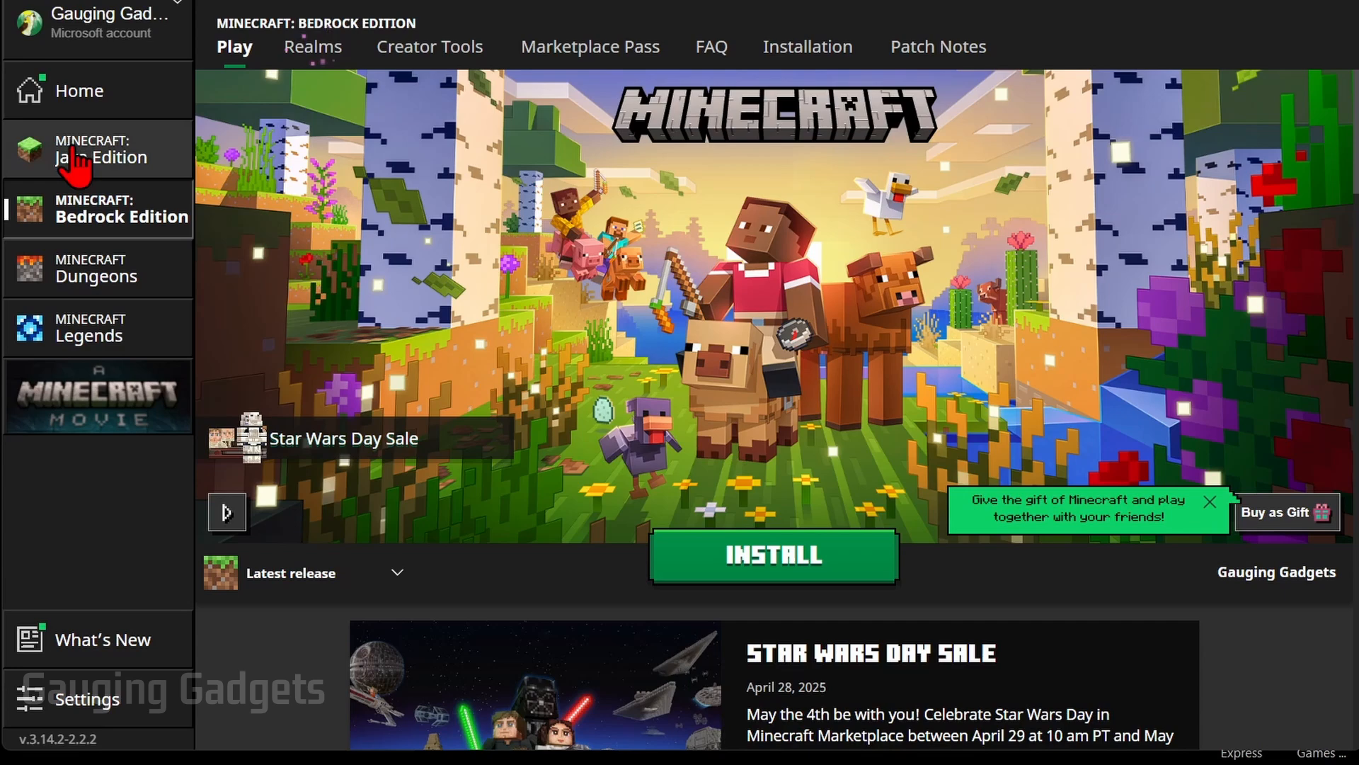
{"action": "left_click", "coordinate": [102, 148]}
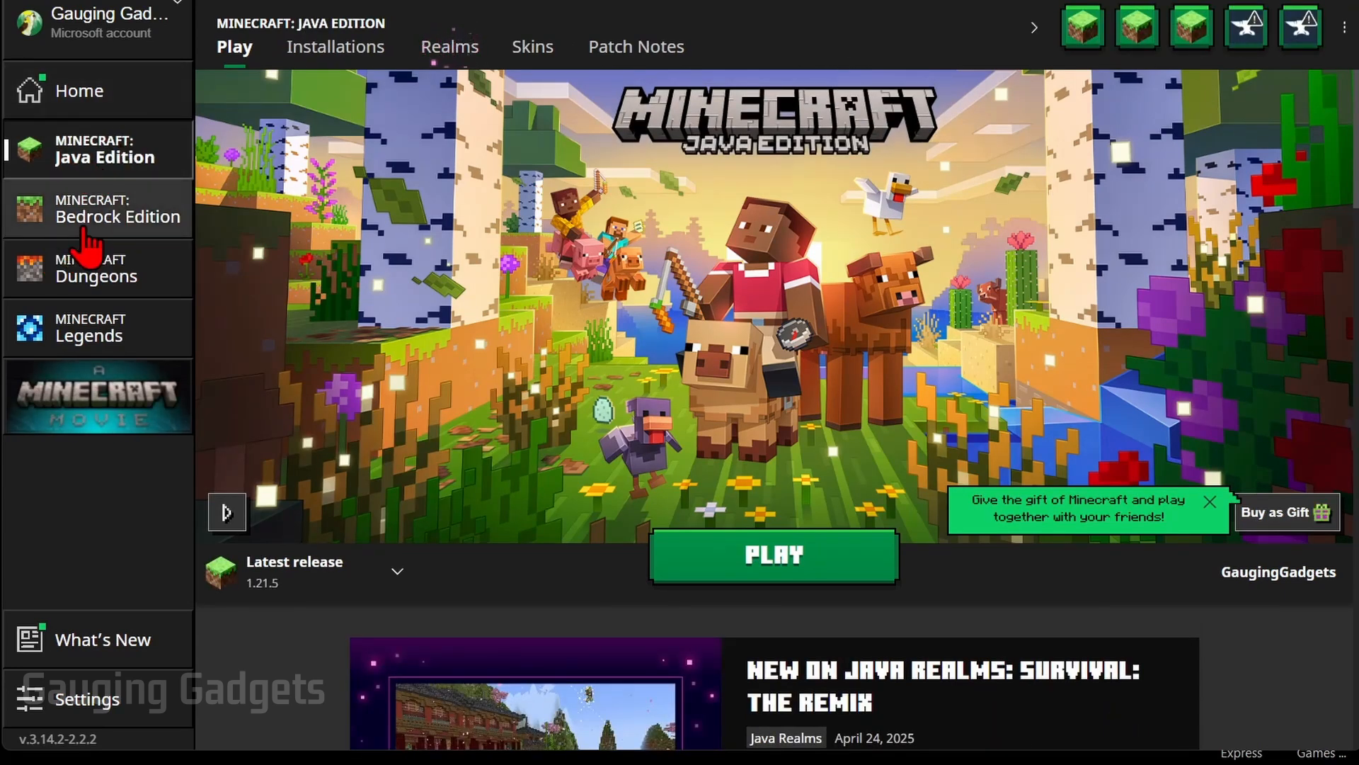
{"action": "mouse_move", "coordinate": [98, 233]}
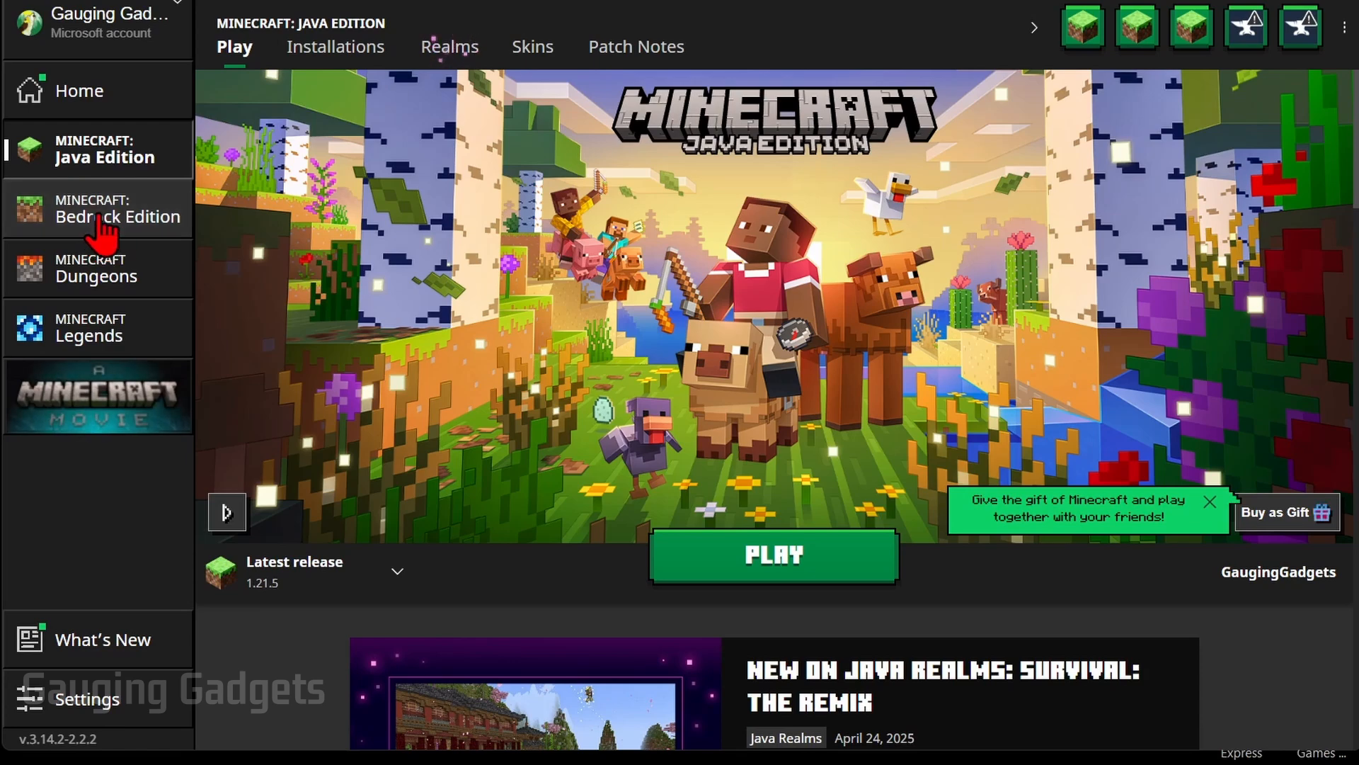
{"action": "left_click", "coordinate": [98, 208]}
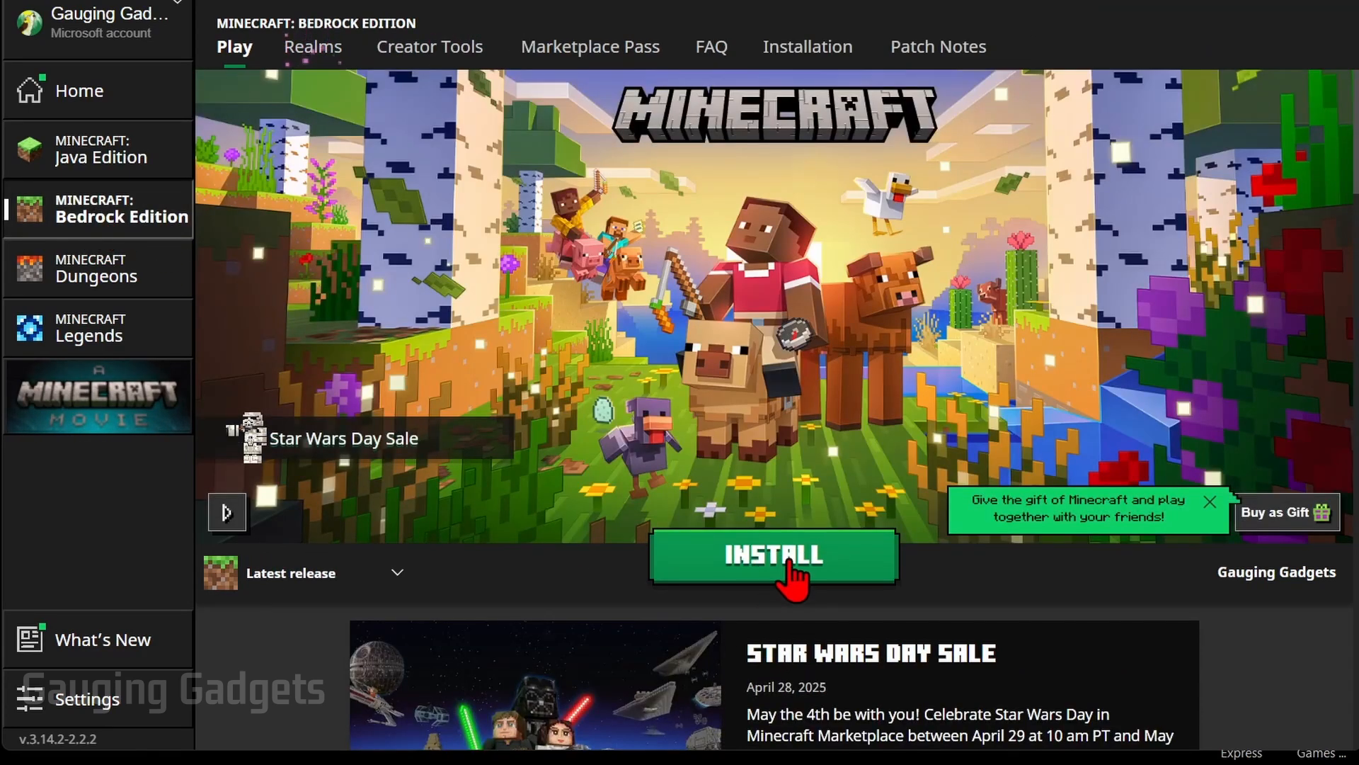
{"action": "left_click", "coordinate": [771, 555]}
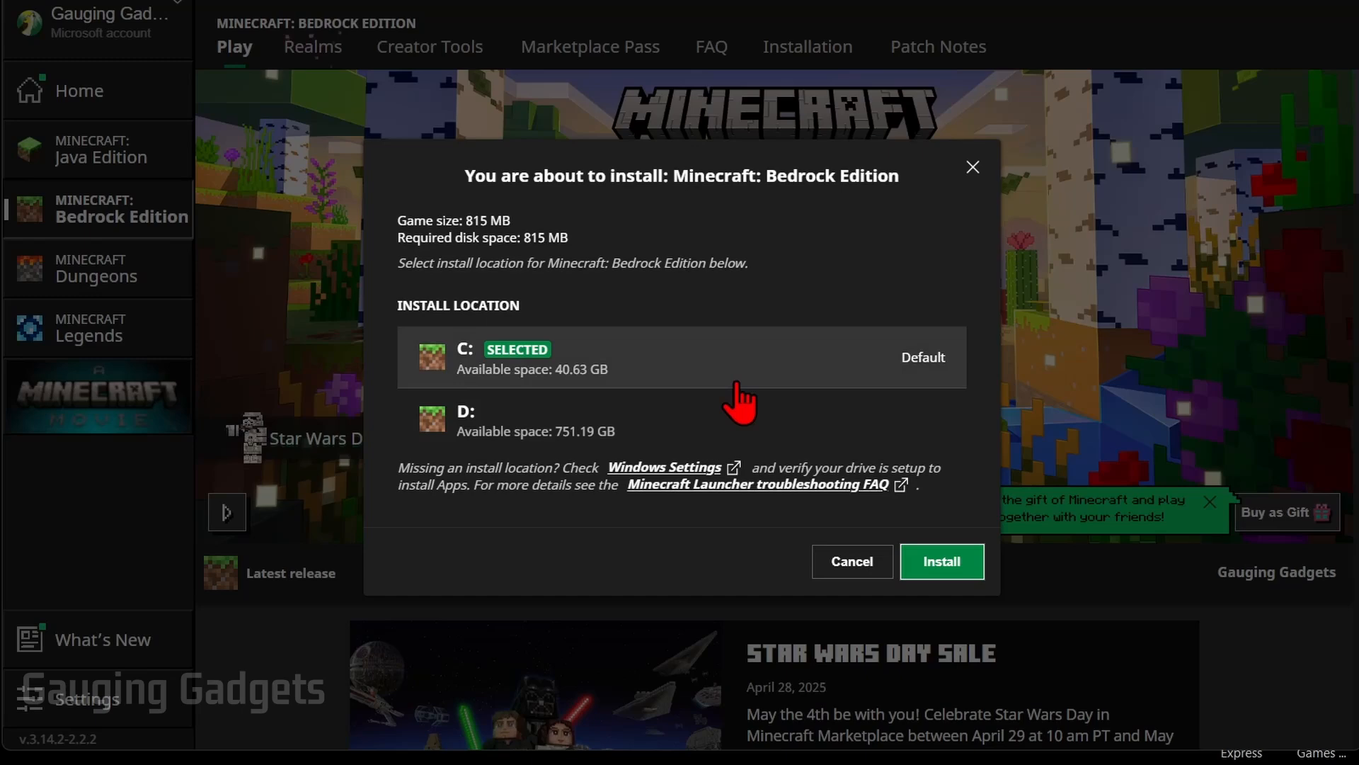
{"action": "left_click", "coordinate": [941, 561]}
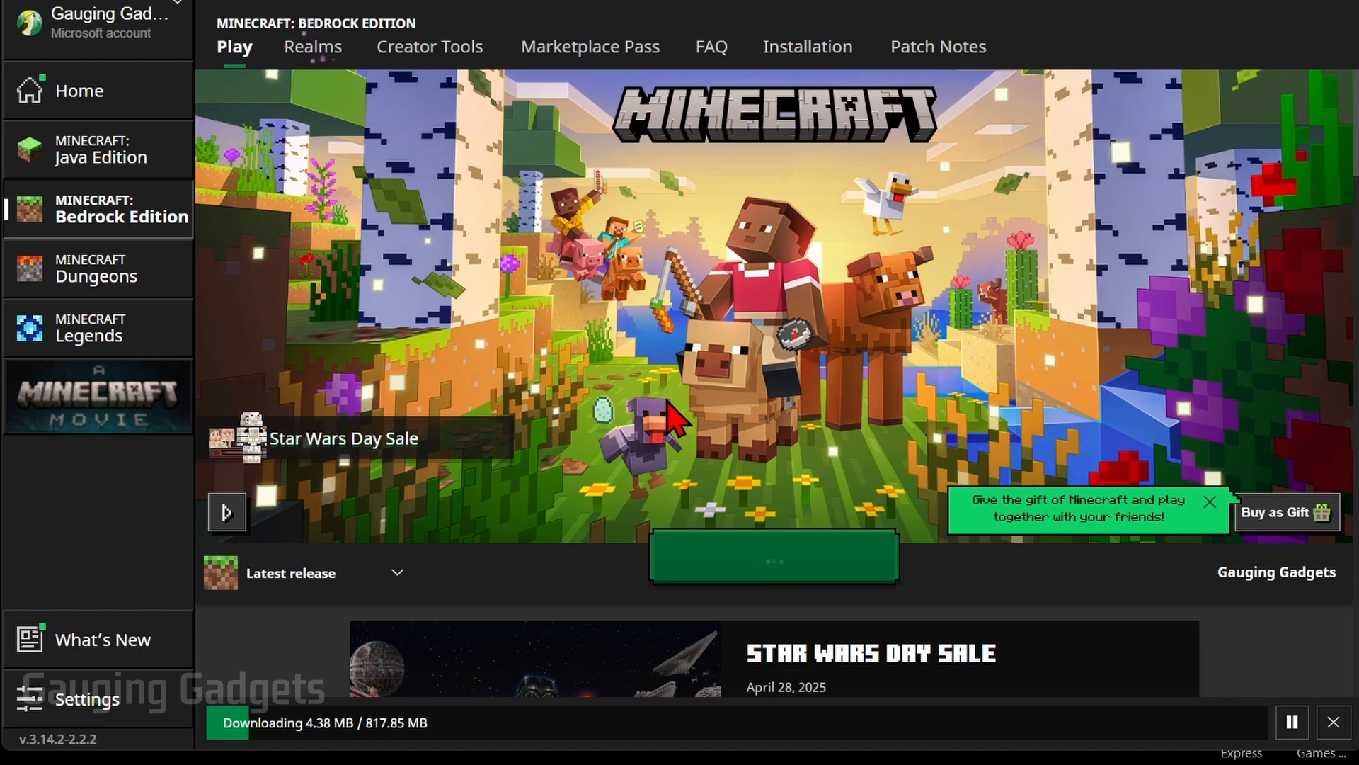
{"action": "mouse_move", "coordinate": [667, 416]}
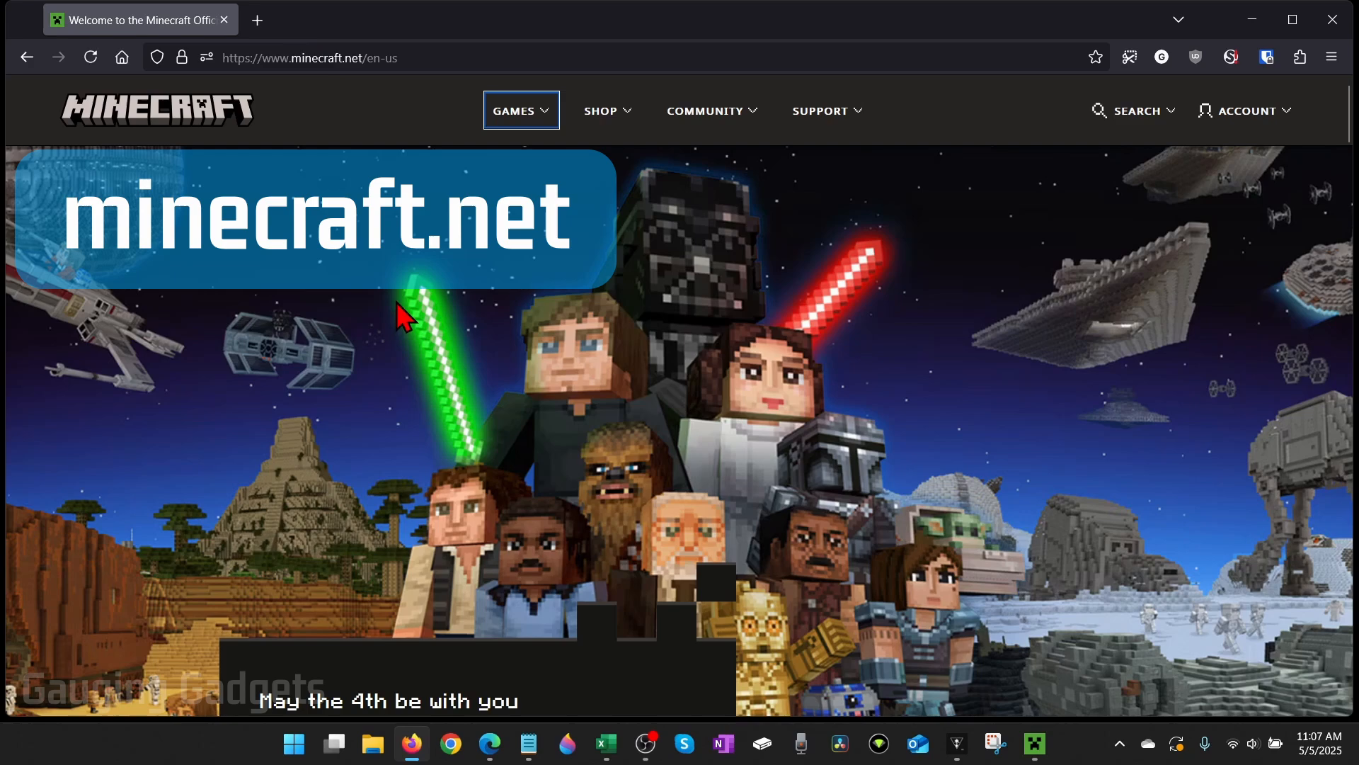
{"action": "mouse_move", "coordinate": [671, 381]}
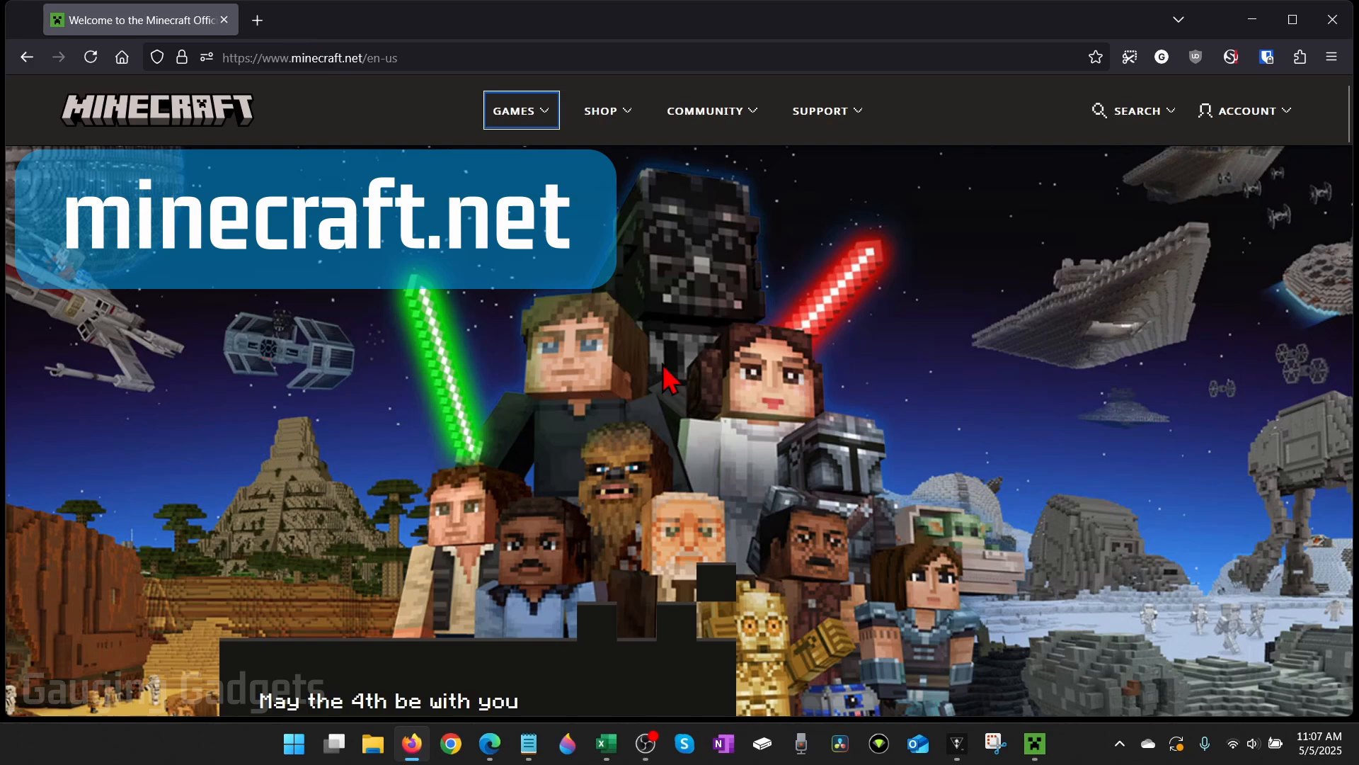
{"action": "mouse_move", "coordinate": [637, 347]}
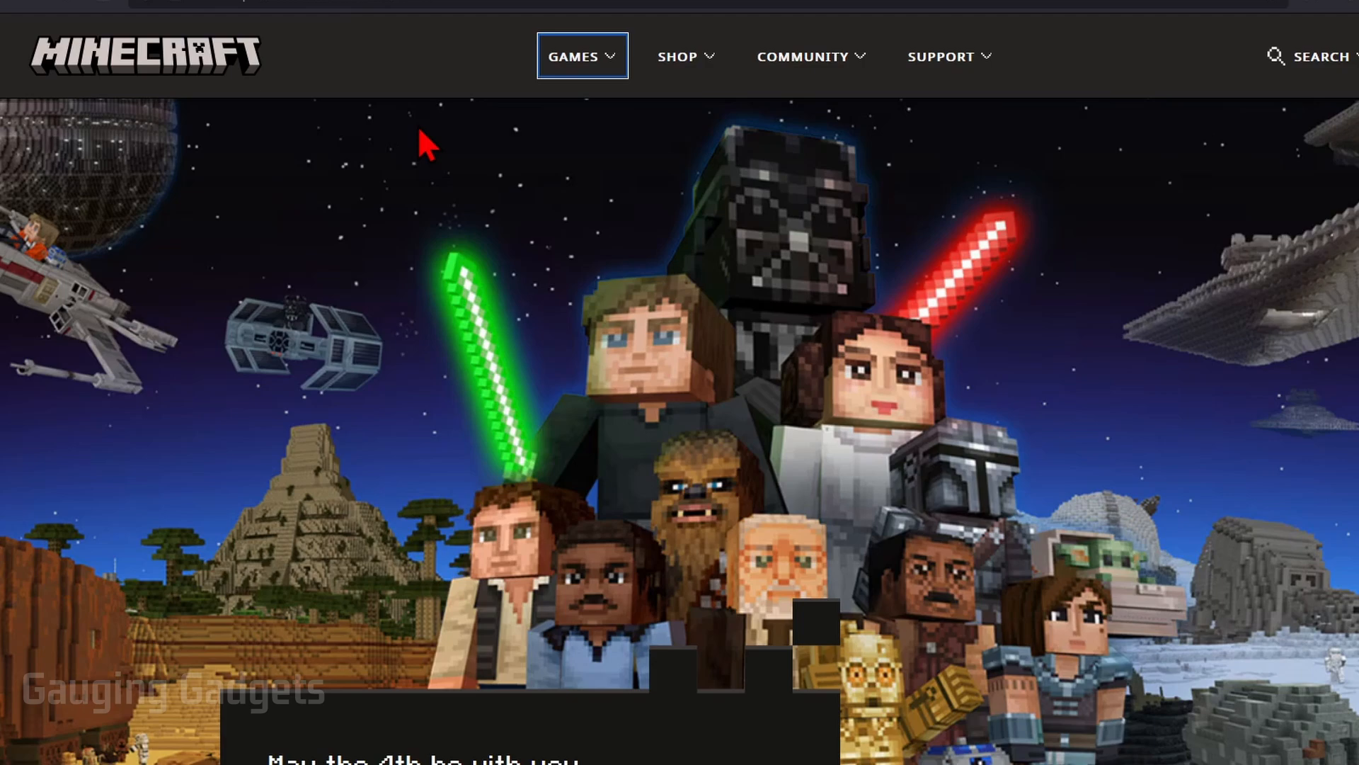
From the Games menu, reach the Minecraft: Java & Bedrock store page via Buy Now for Windows/Mac/Linux.
{"action": "left_click", "coordinate": [582, 57]}
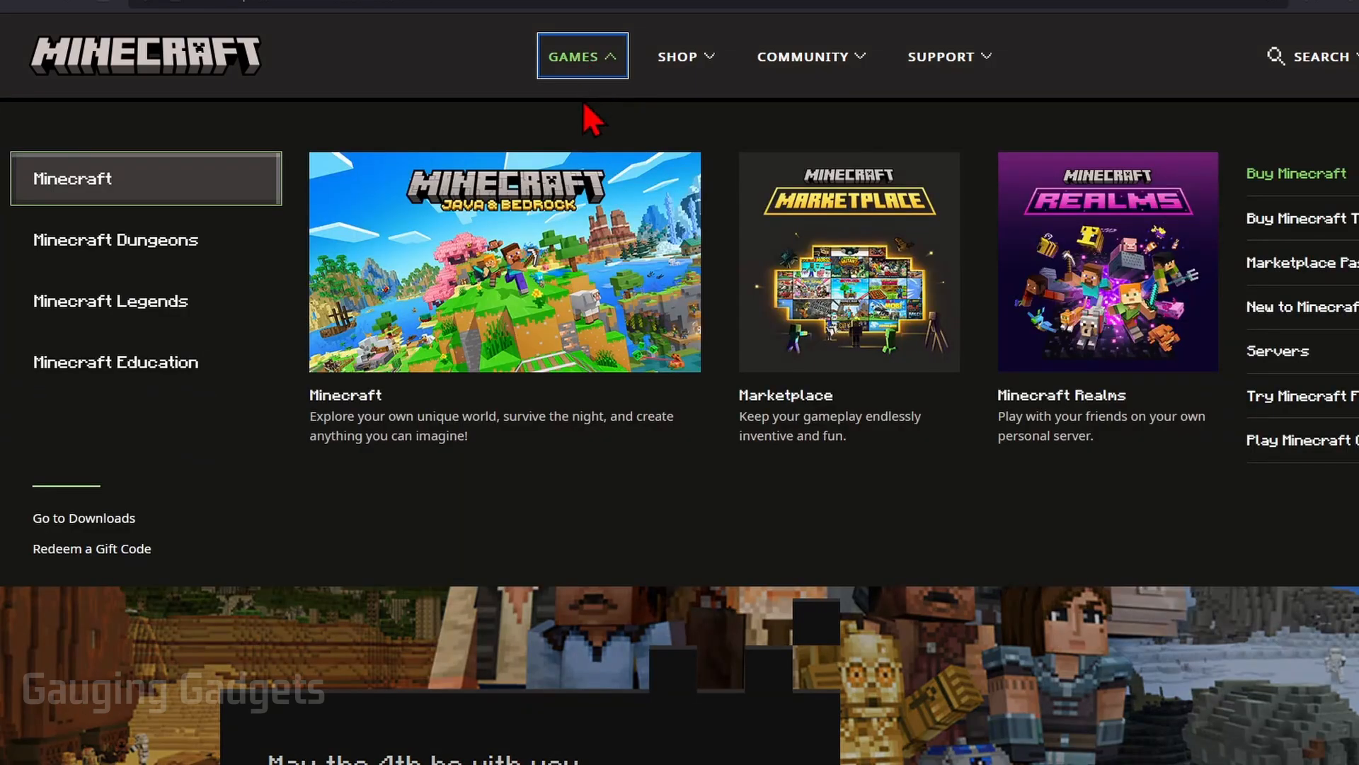
{"action": "mouse_move", "coordinate": [450, 334]}
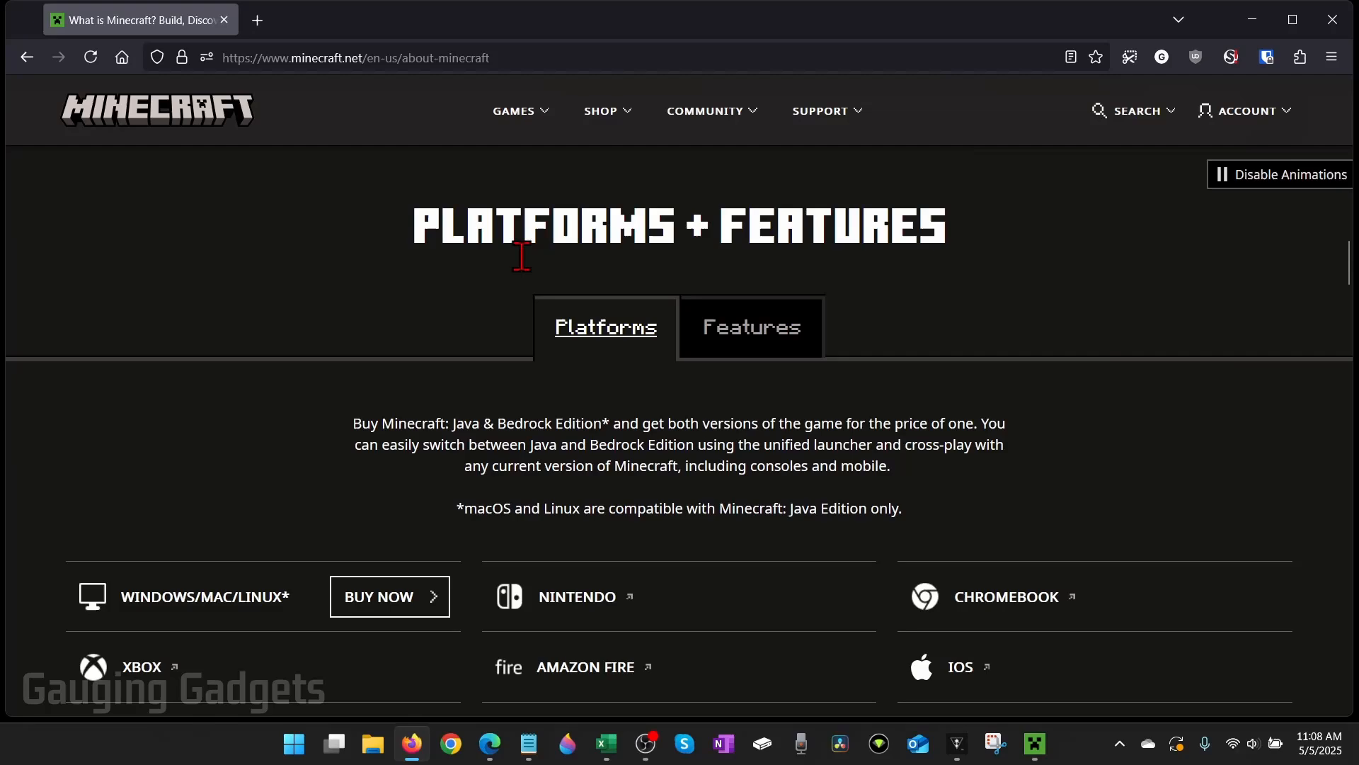
{"action": "mouse_move", "coordinate": [399, 412]}
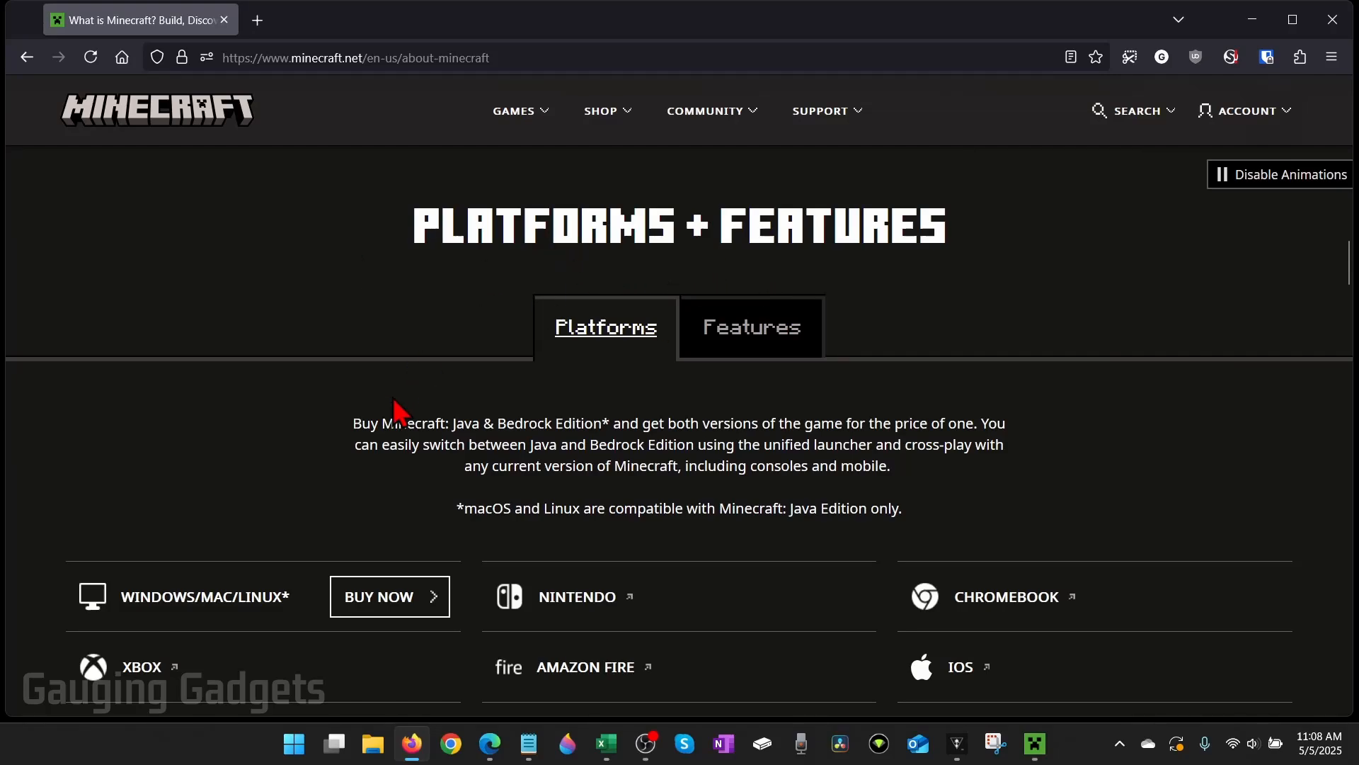
{"action": "scroll", "scroll_direction": "down", "scroll_amount": 3}
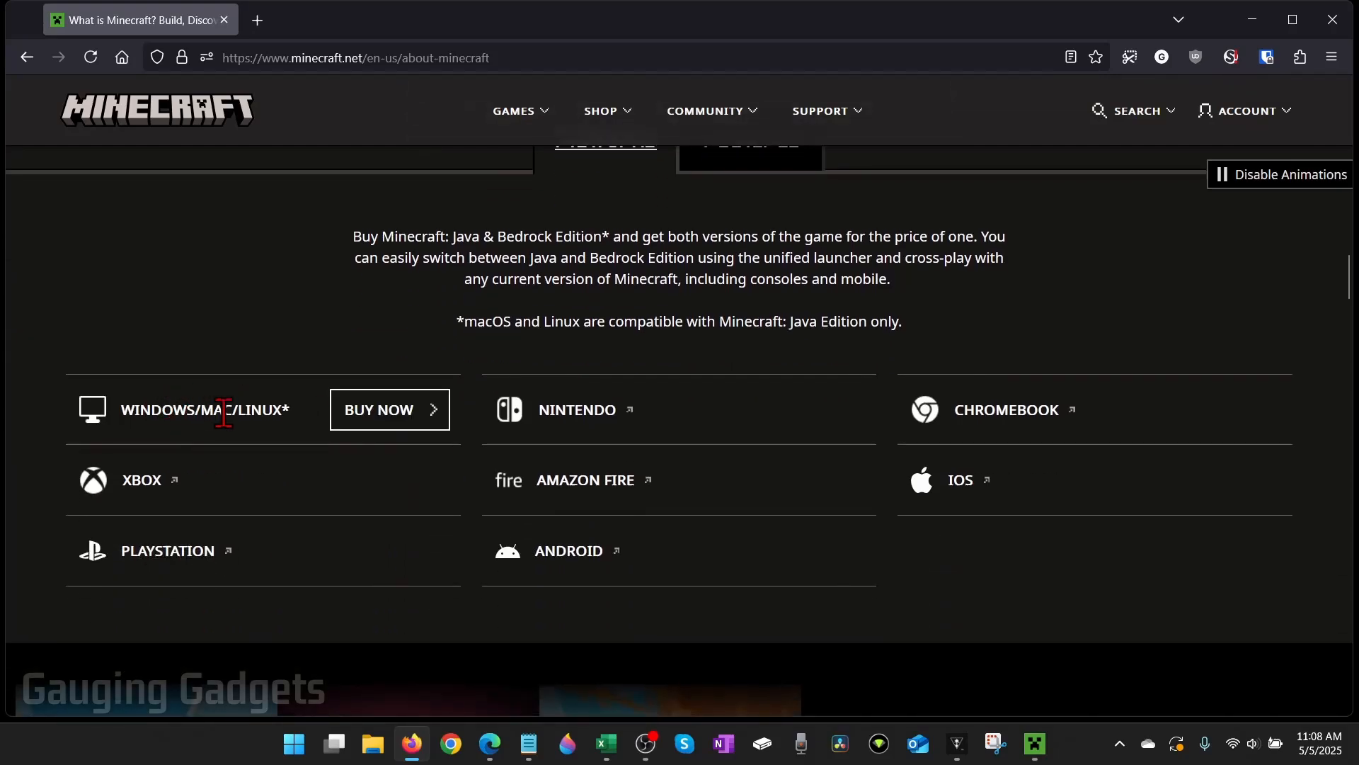
{"action": "left_click", "coordinate": [390, 410]}
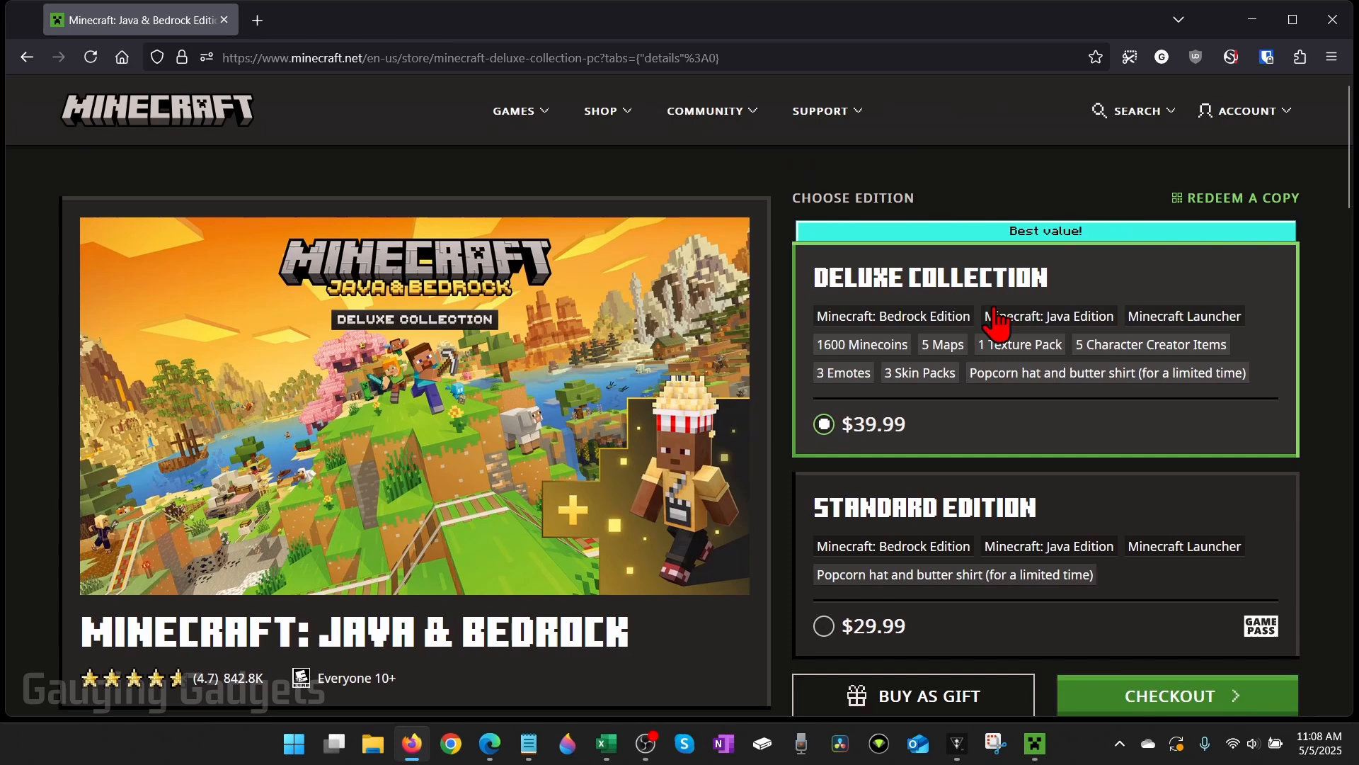
{"action": "mouse_move", "coordinate": [1001, 538]}
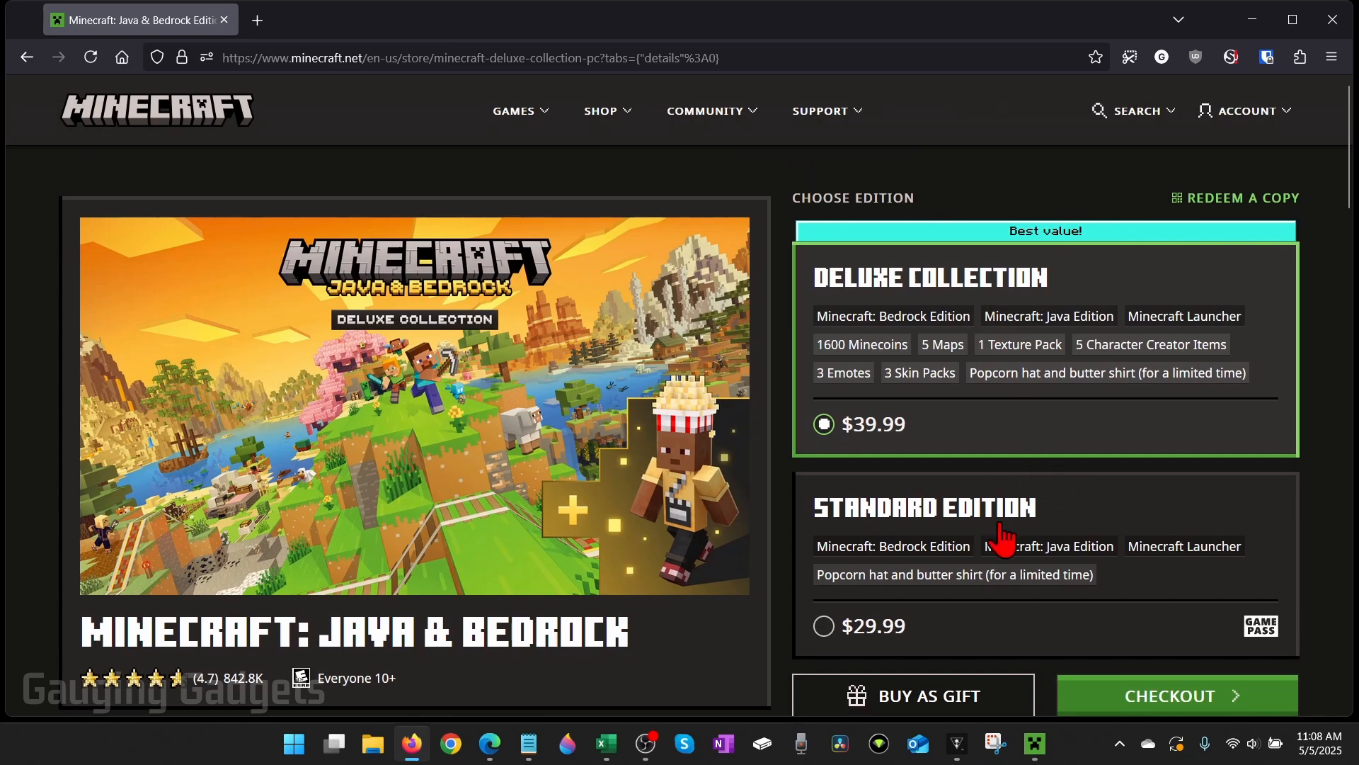
{"action": "mouse_move", "coordinate": [1126, 580]}
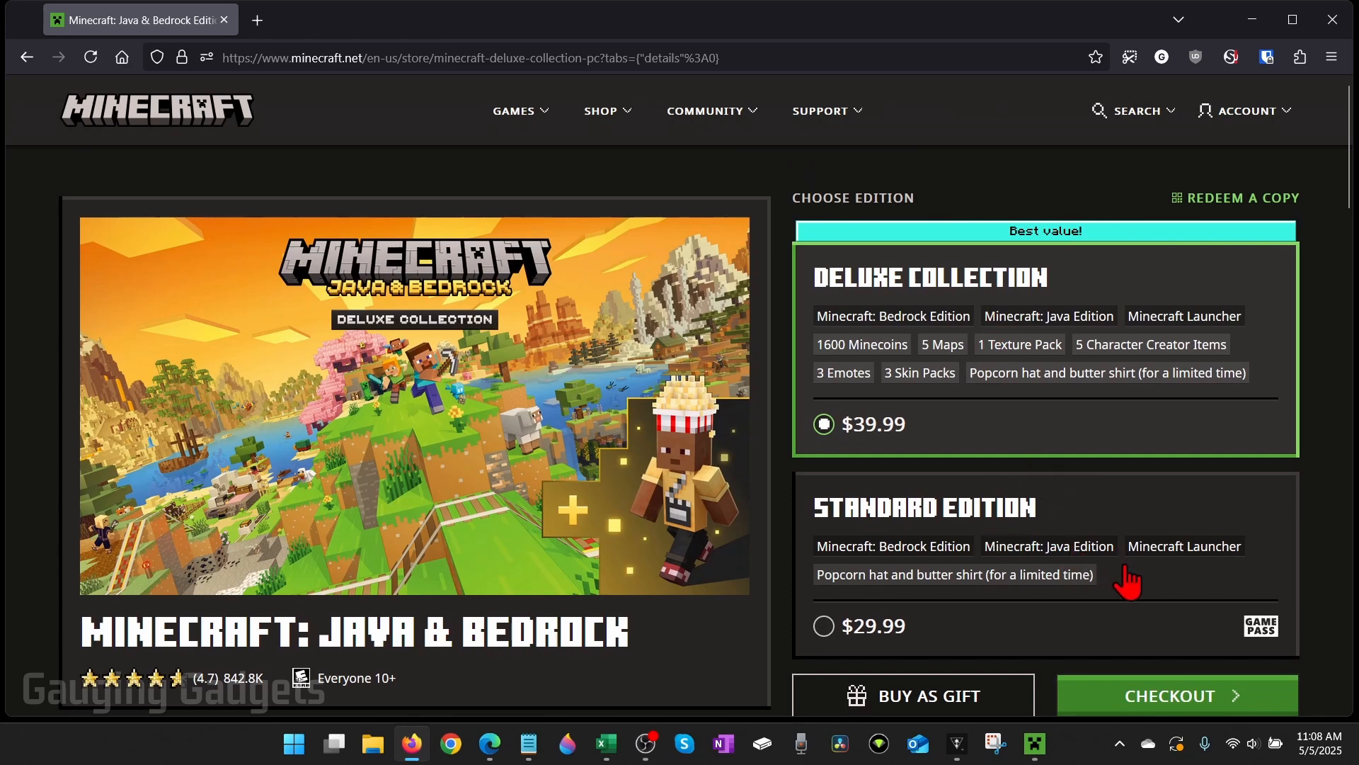
{"action": "mouse_move", "coordinate": [1107, 408]}
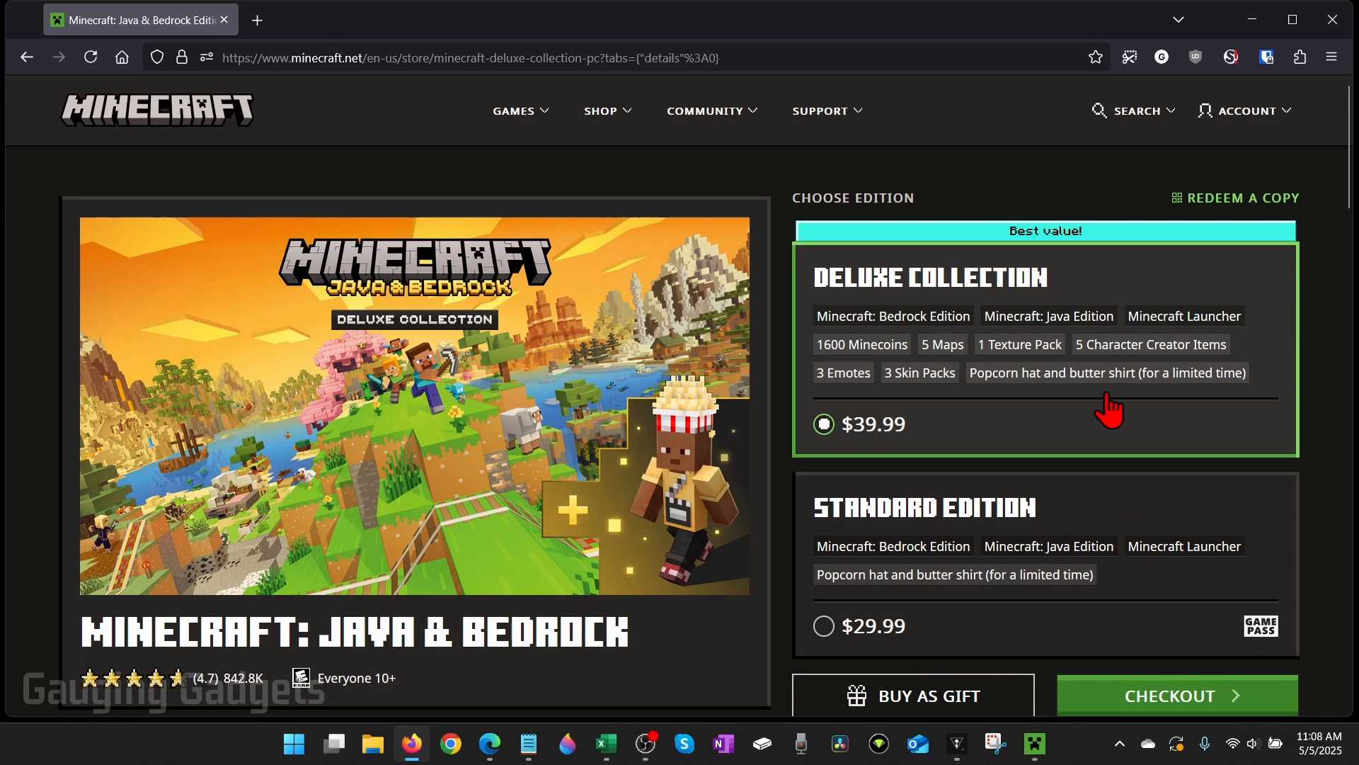
{"action": "mouse_move", "coordinate": [978, 364]}
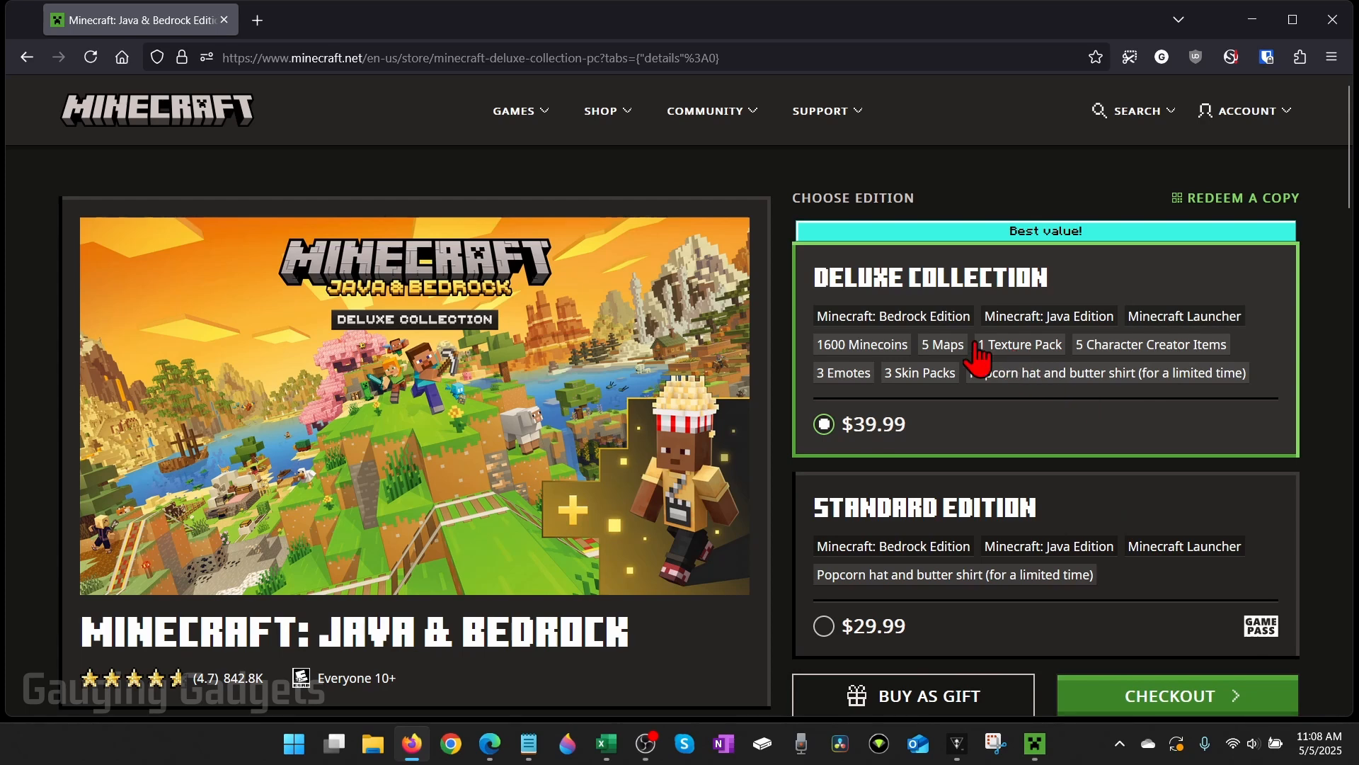
{"action": "mouse_move", "coordinate": [935, 308]}
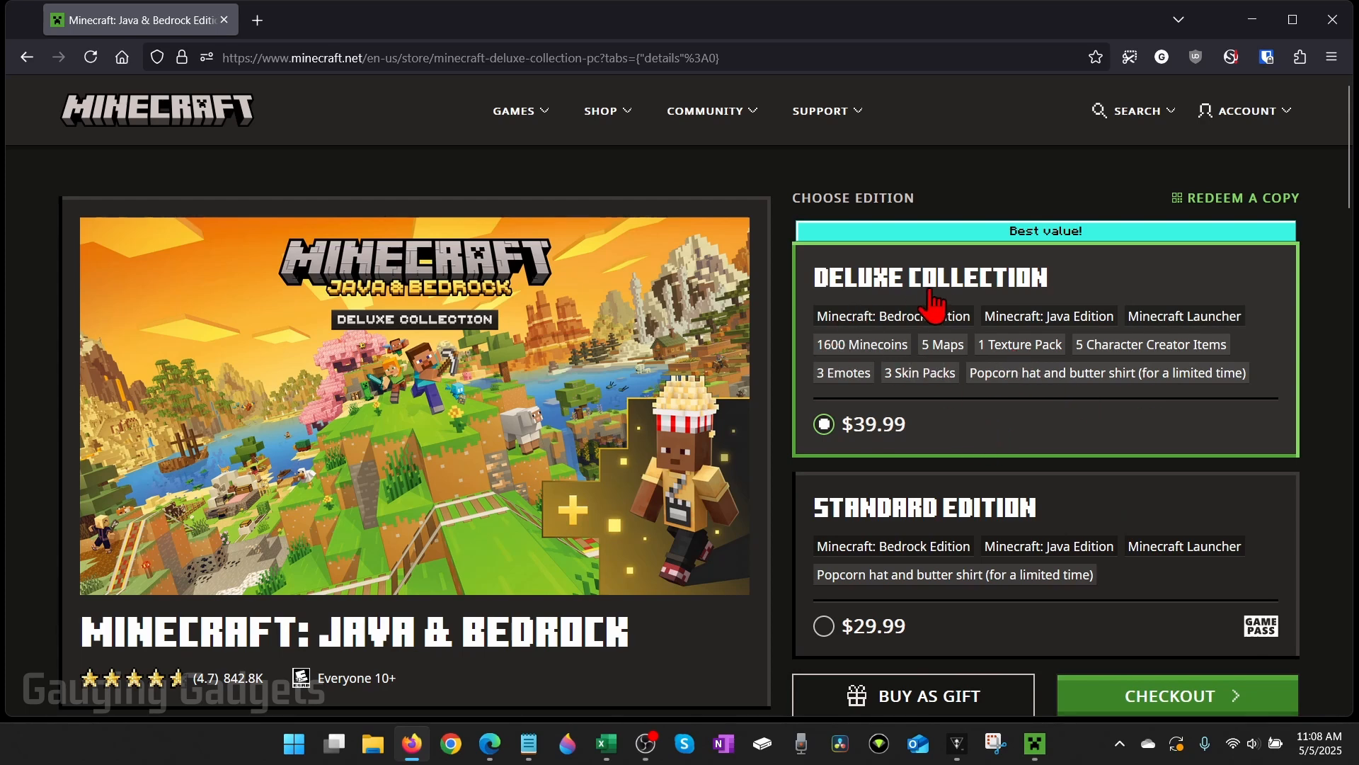
Choose the Standard Edition at $29.99 and proceed to checkout.
{"action": "left_click", "coordinate": [823, 624]}
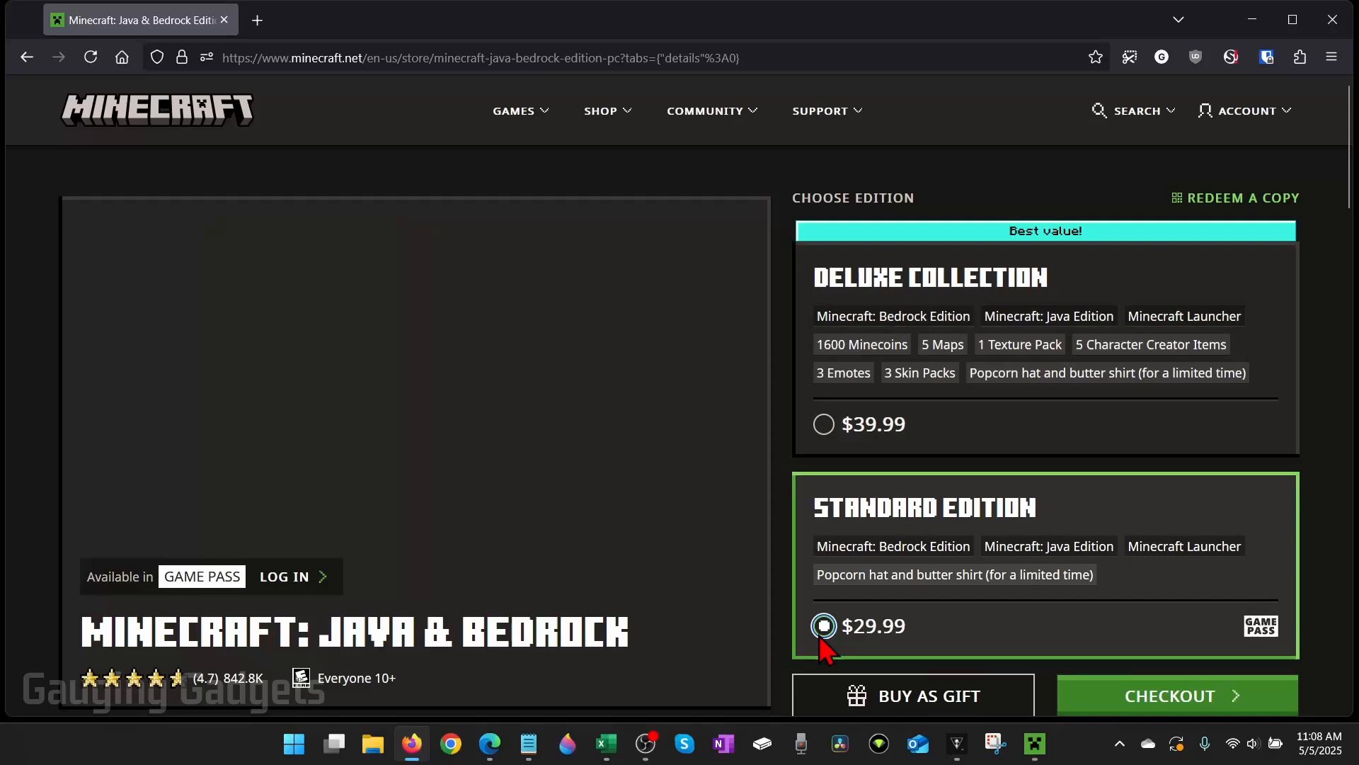
{"action": "left_click", "coordinate": [1175, 696]}
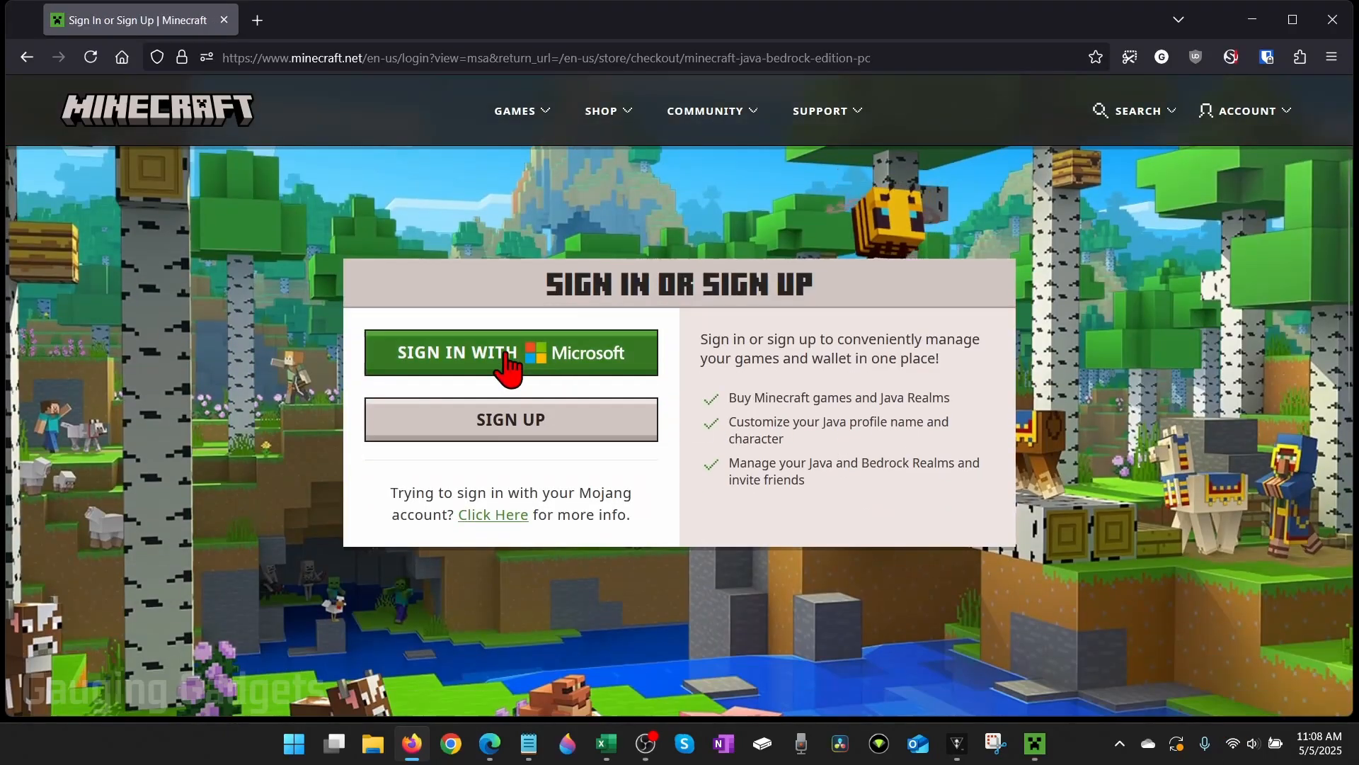
{"action": "mouse_move", "coordinate": [768, 392]}
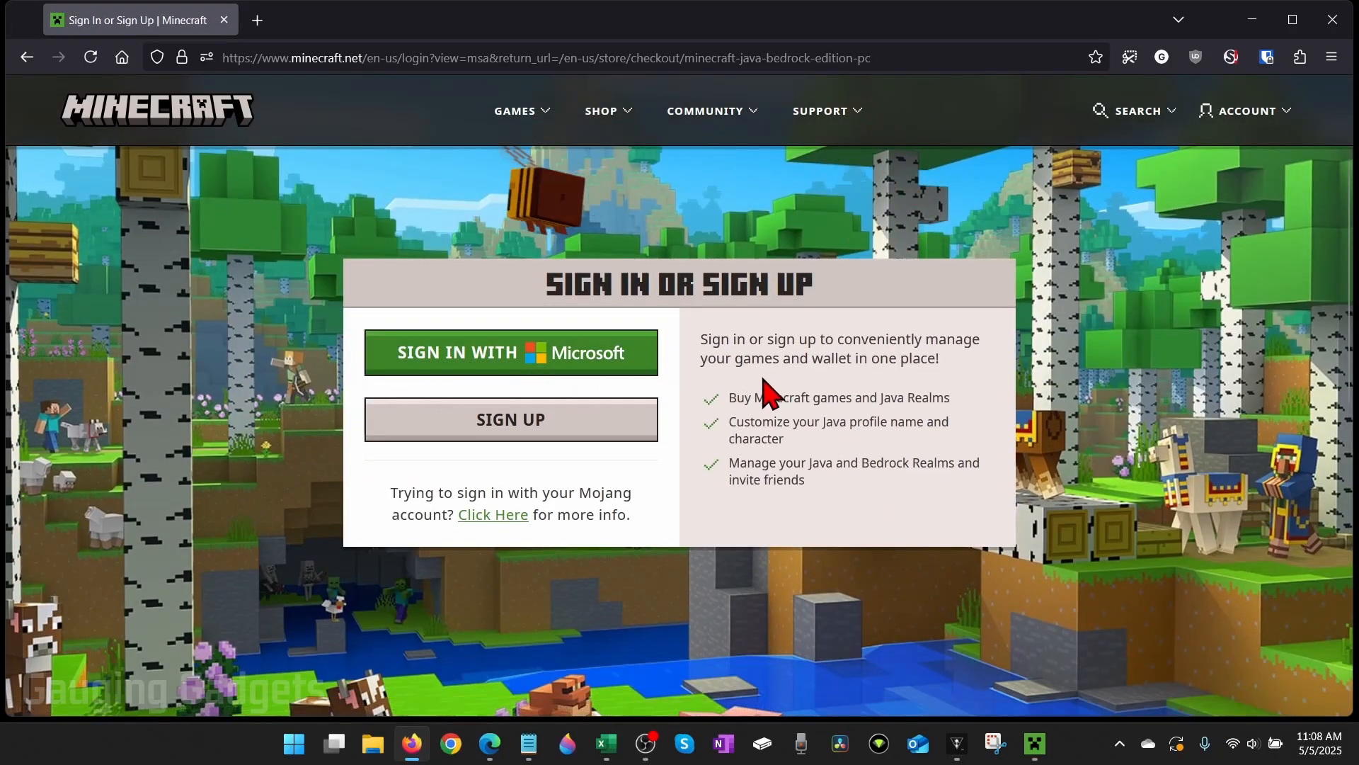
{"action": "mouse_move", "coordinate": [512, 431]}
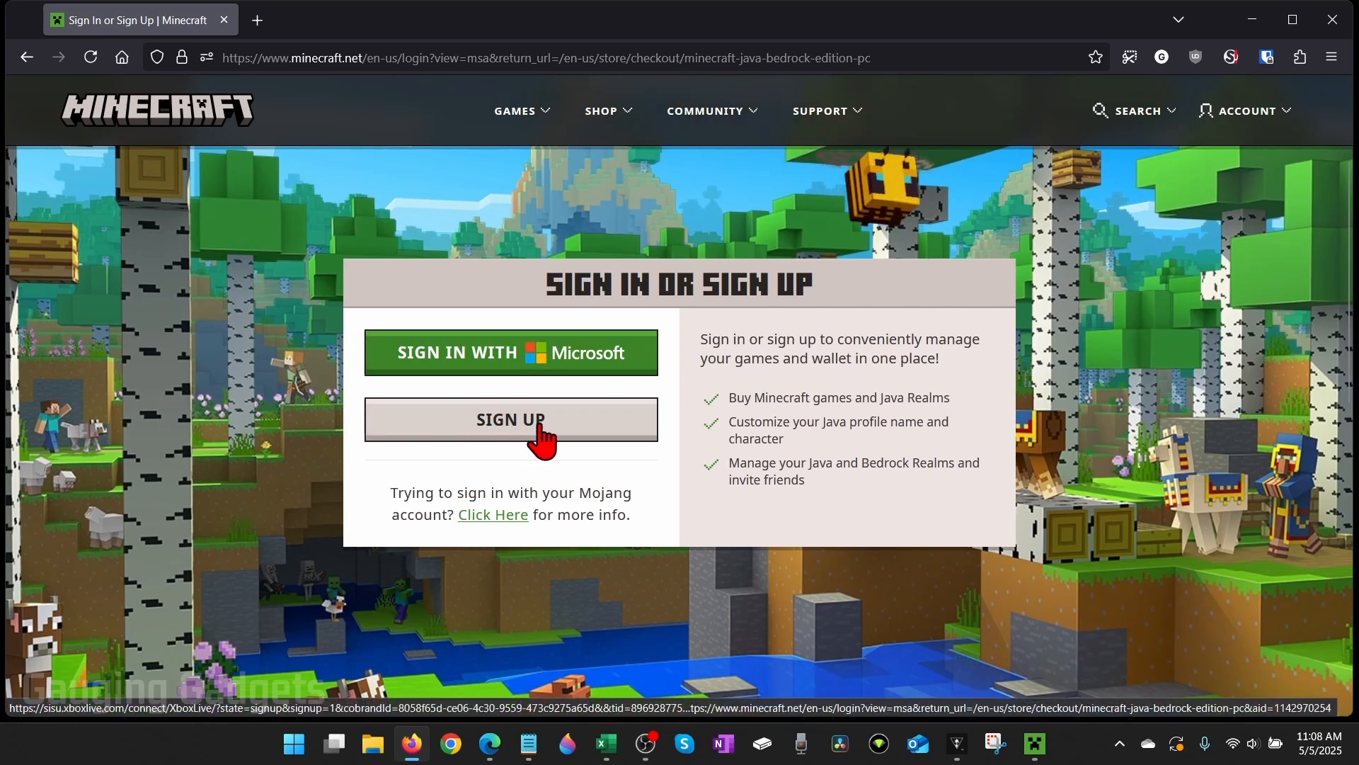
{"action": "mouse_move", "coordinate": [589, 370]}
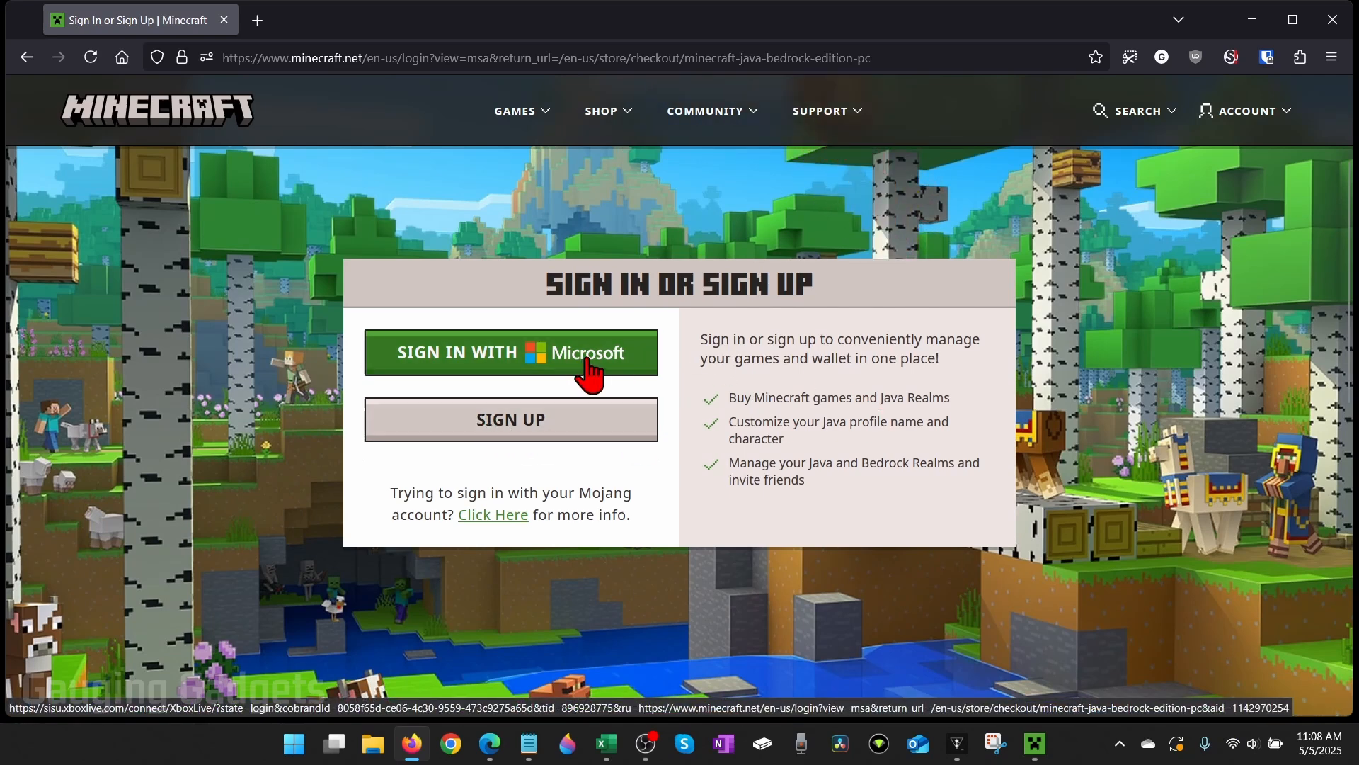
{"action": "mouse_move", "coordinate": [711, 393]}
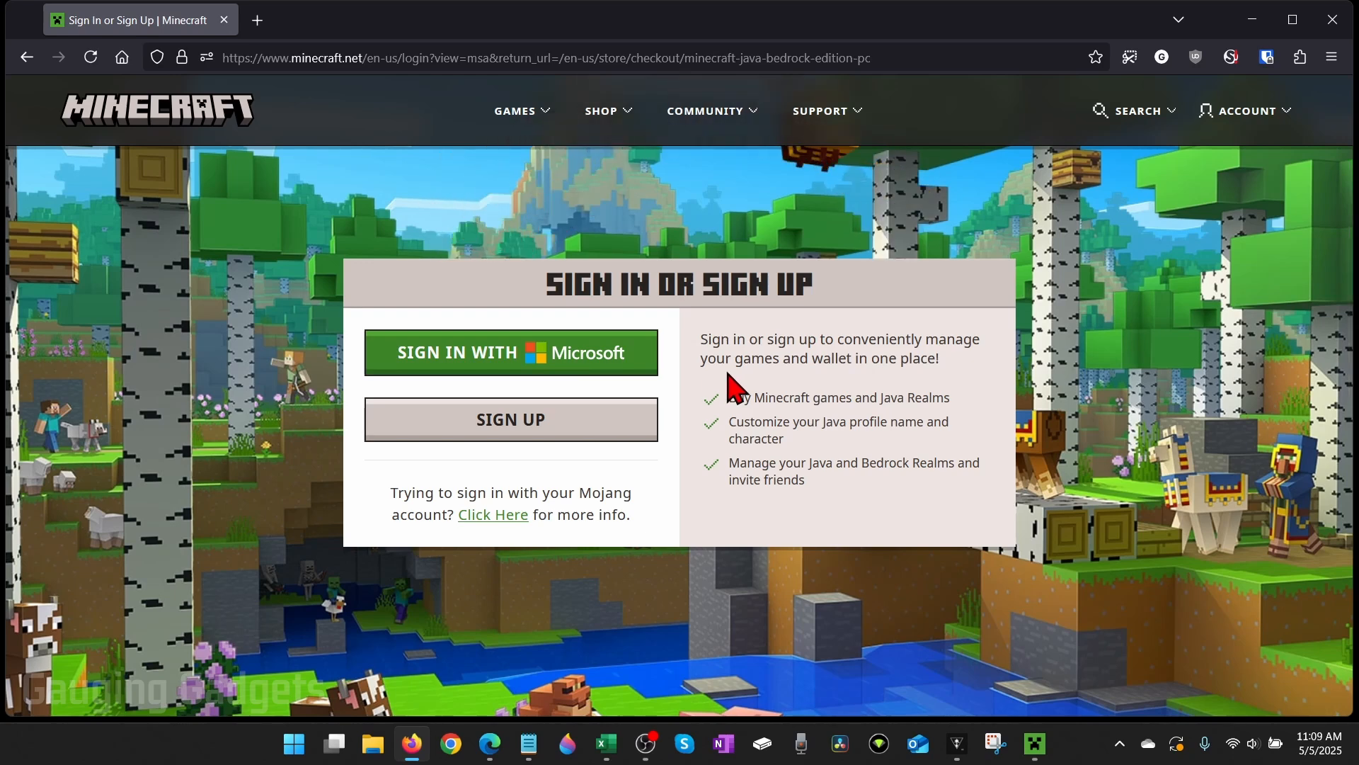
{"action": "mouse_move", "coordinate": [494, 364]}
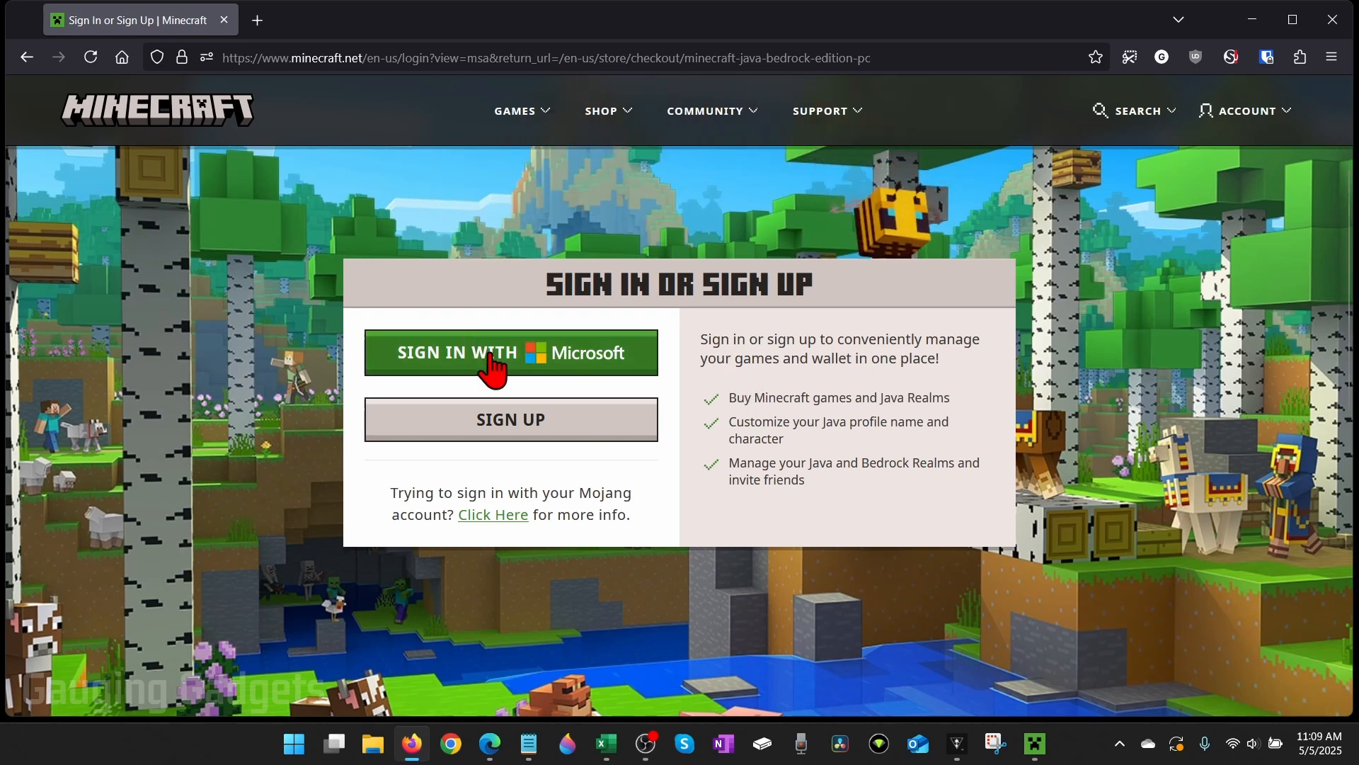
{"action": "mouse_move", "coordinate": [774, 387]}
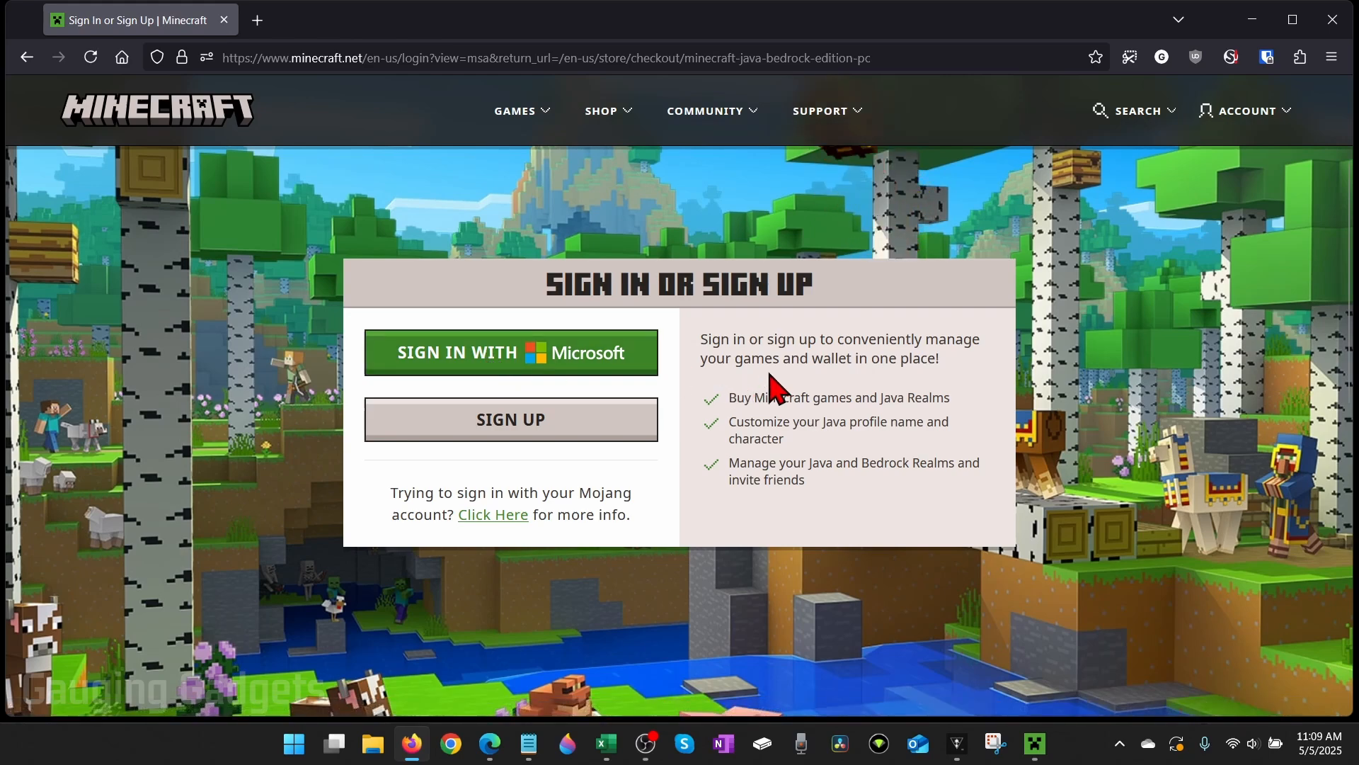
Sign in with Microsoft, download the Windows installer and save MinecraftInstaller into Downloads.
{"action": "left_click", "coordinate": [511, 352]}
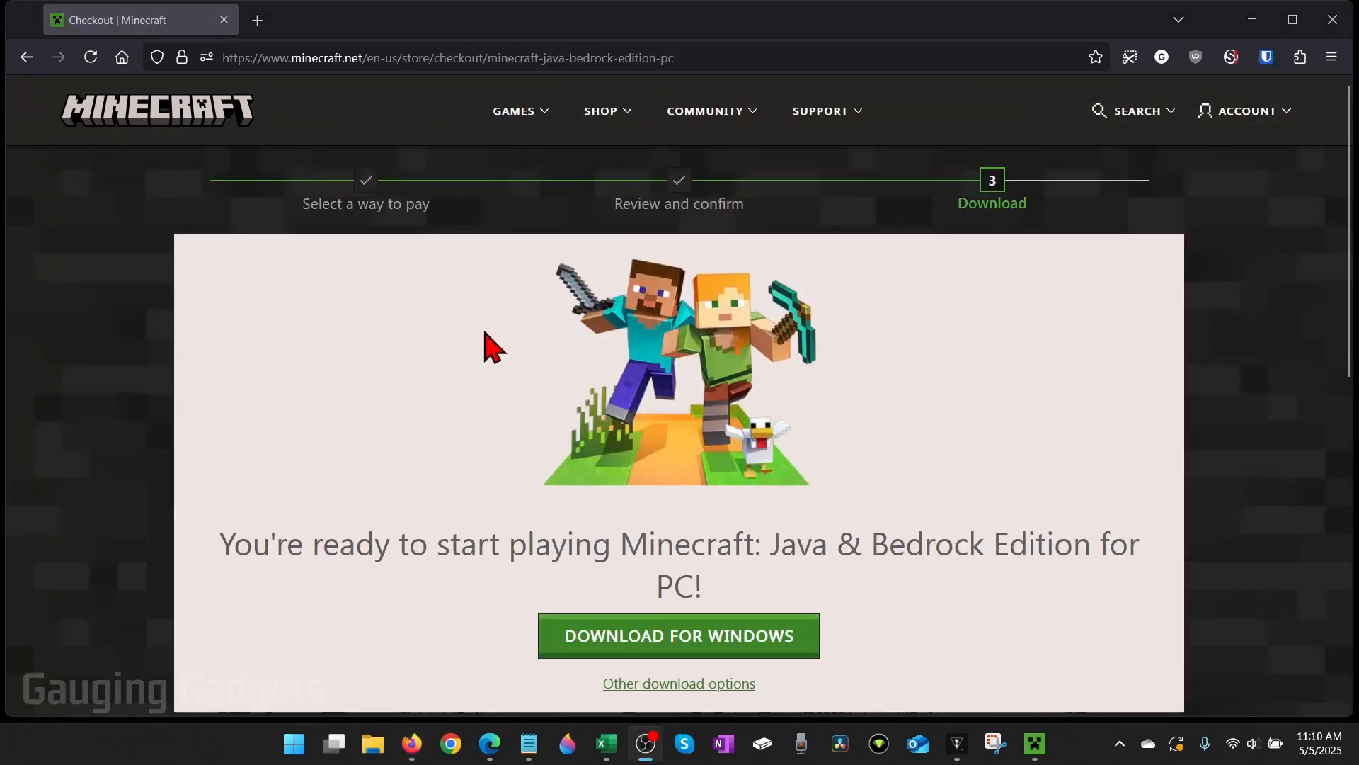
{"action": "mouse_move", "coordinate": [514, 352]}
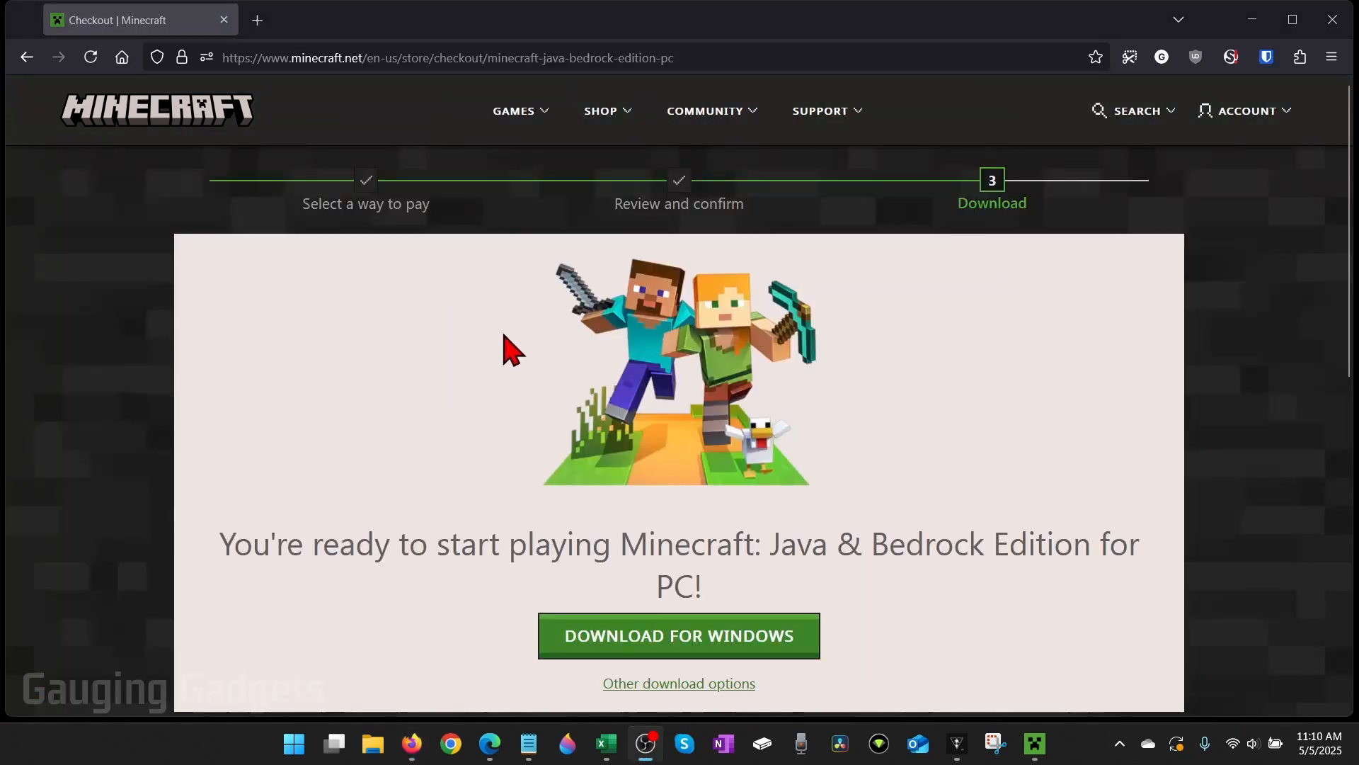
{"action": "left_click", "coordinate": [678, 634]}
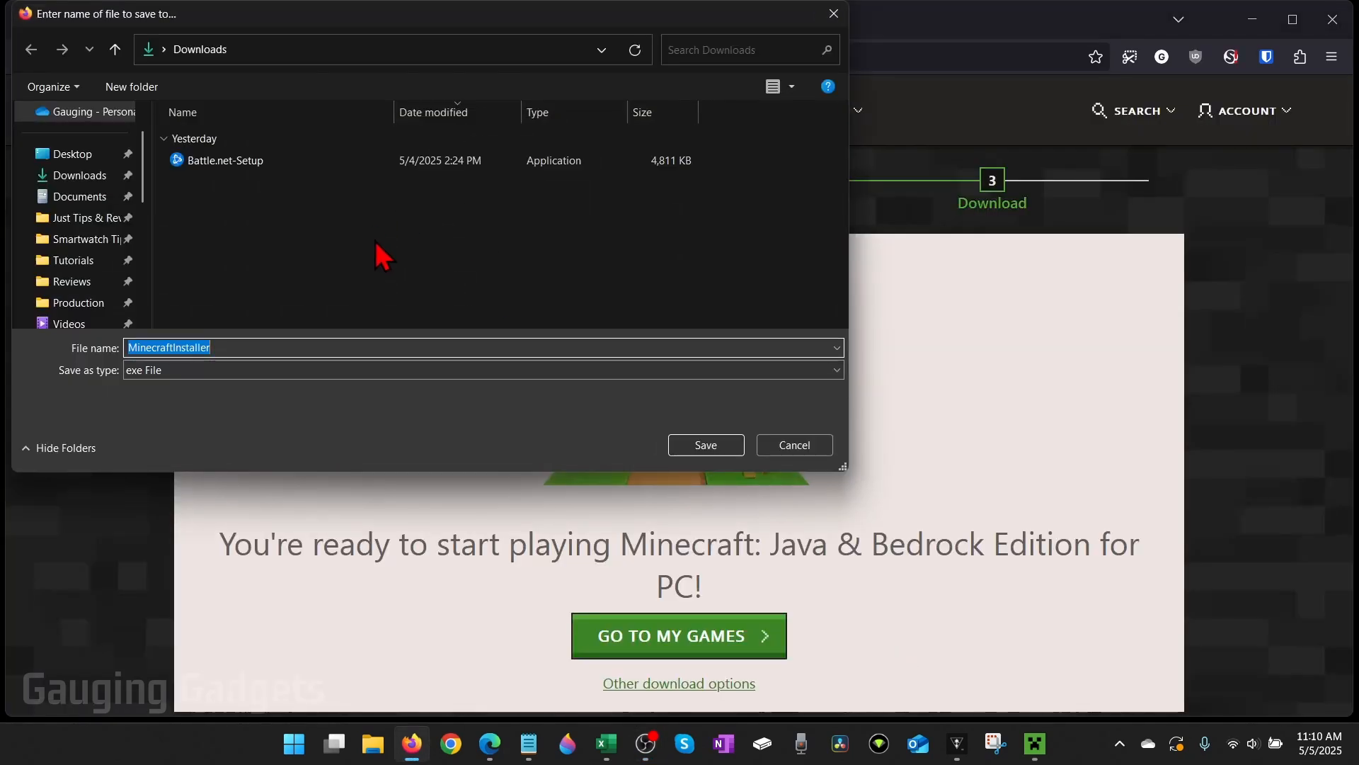
{"action": "mouse_move", "coordinate": [554, 464]}
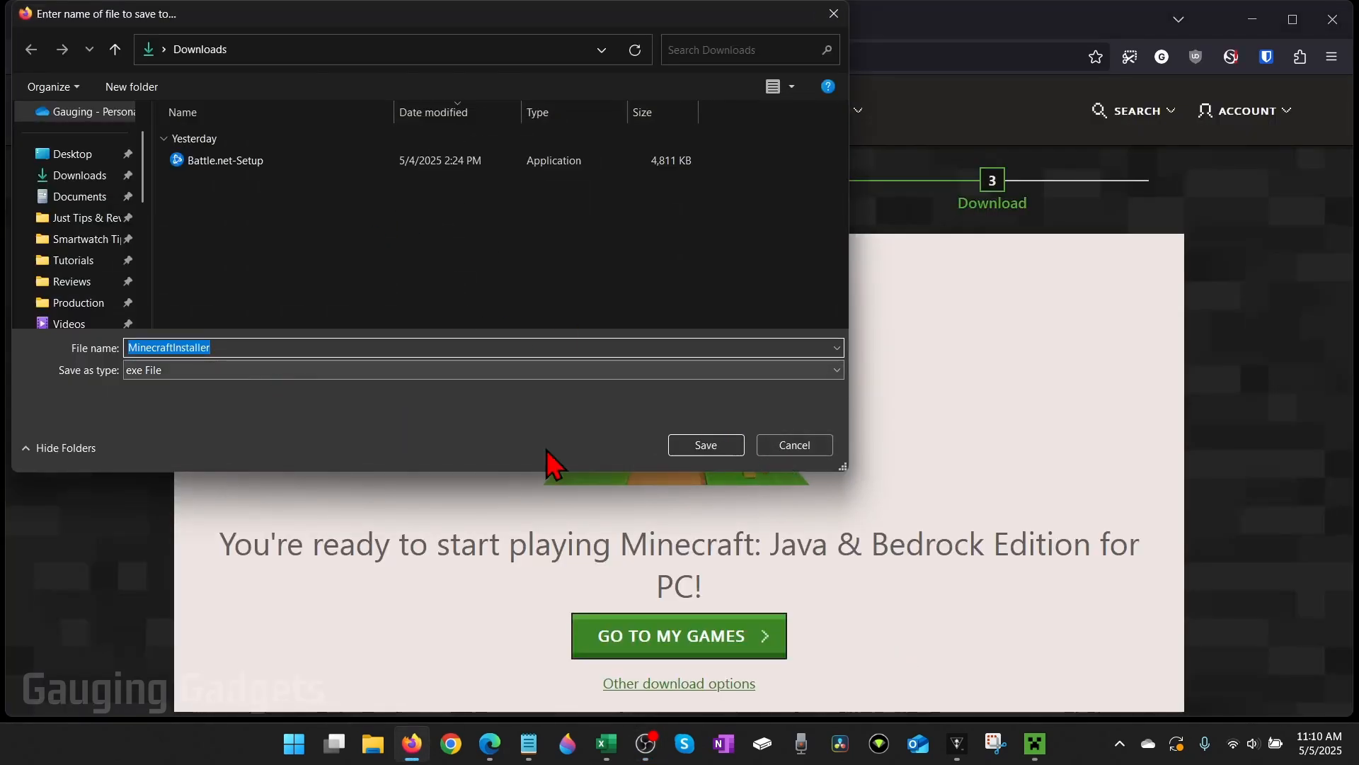
{"action": "left_click", "coordinate": [704, 445]}
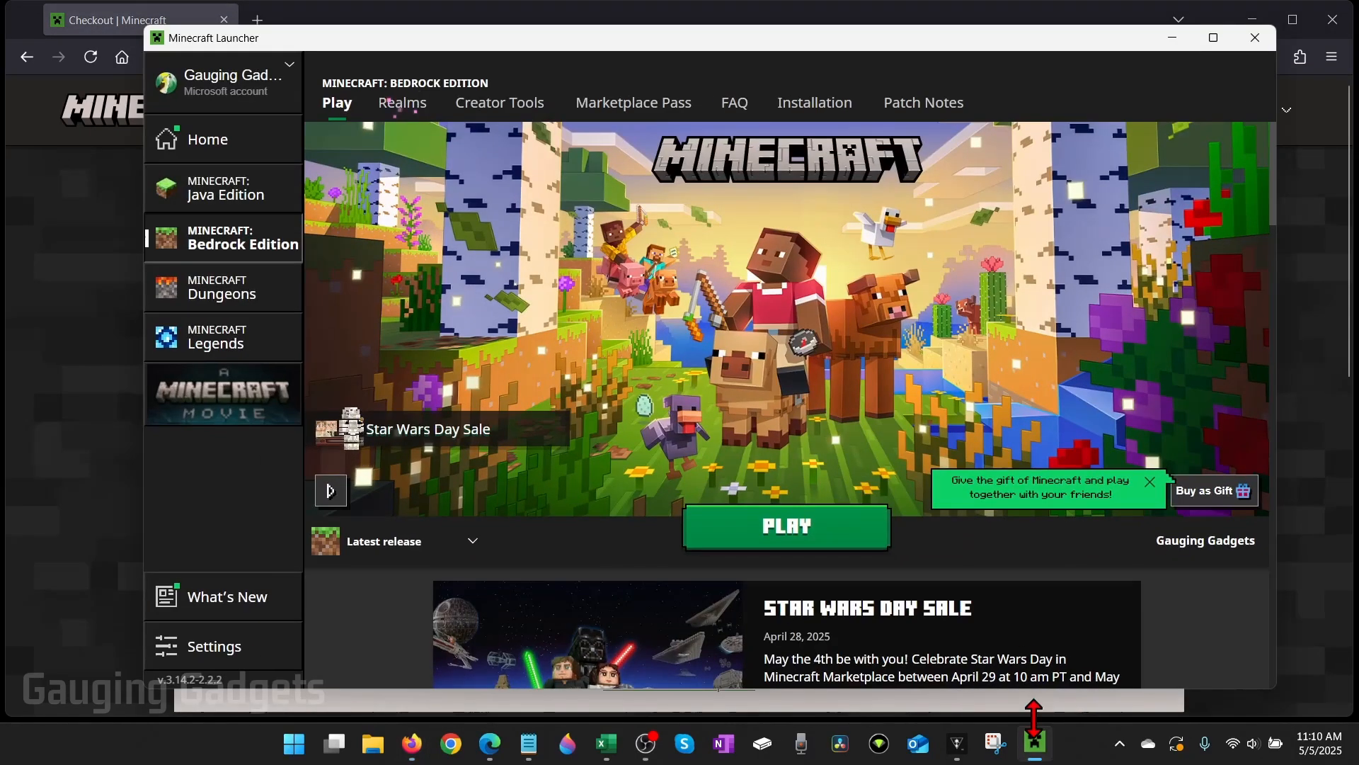
{"action": "mouse_move", "coordinate": [724, 360]}
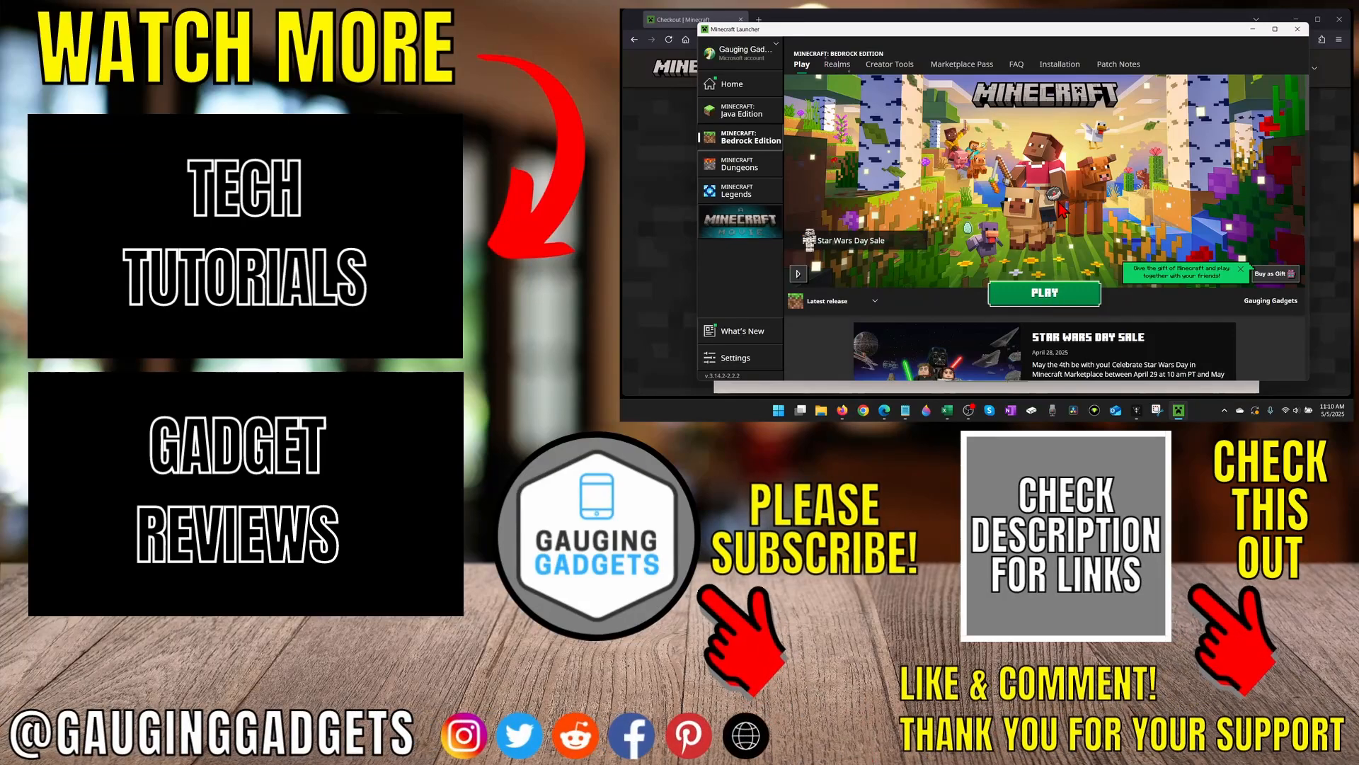
Launch Minecraft: Bedrock Edition with Play, reaching its loading screen.
{"action": "left_click", "coordinate": [1044, 292]}
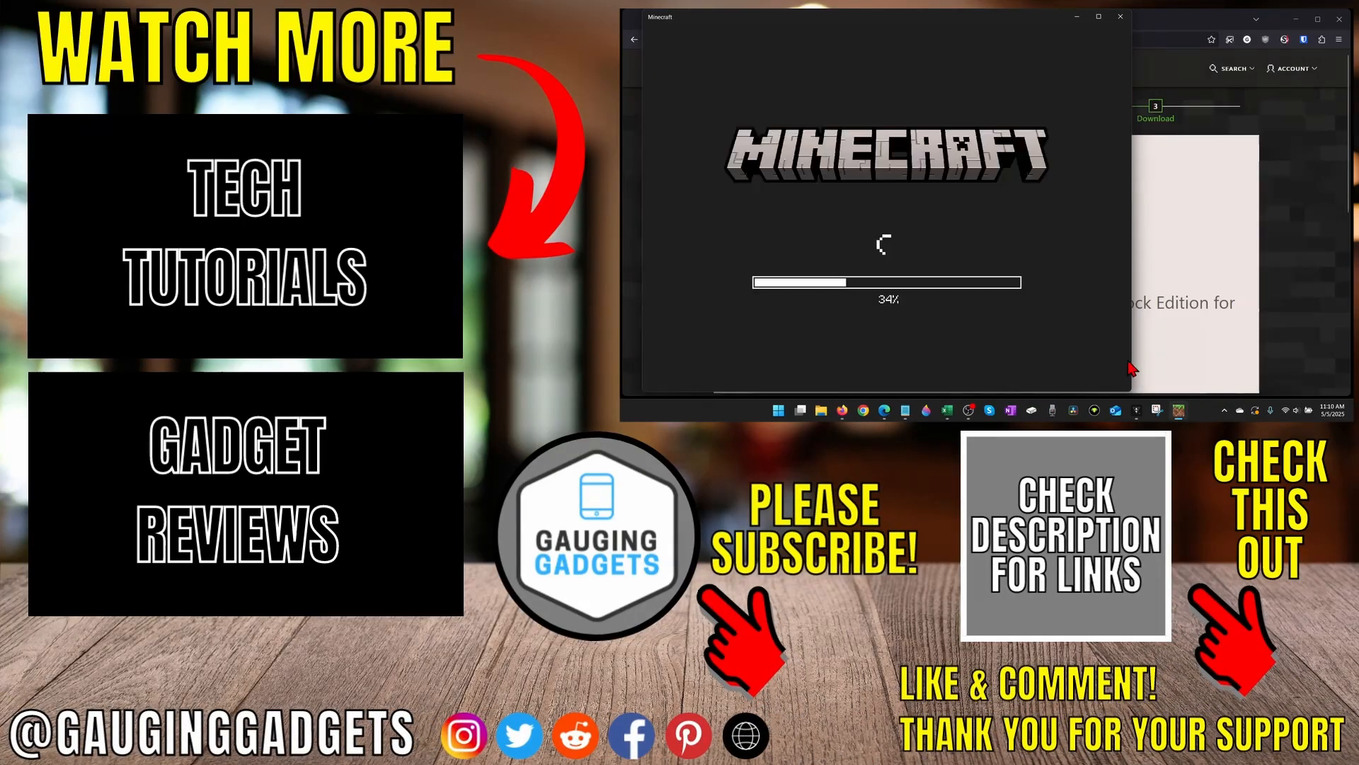